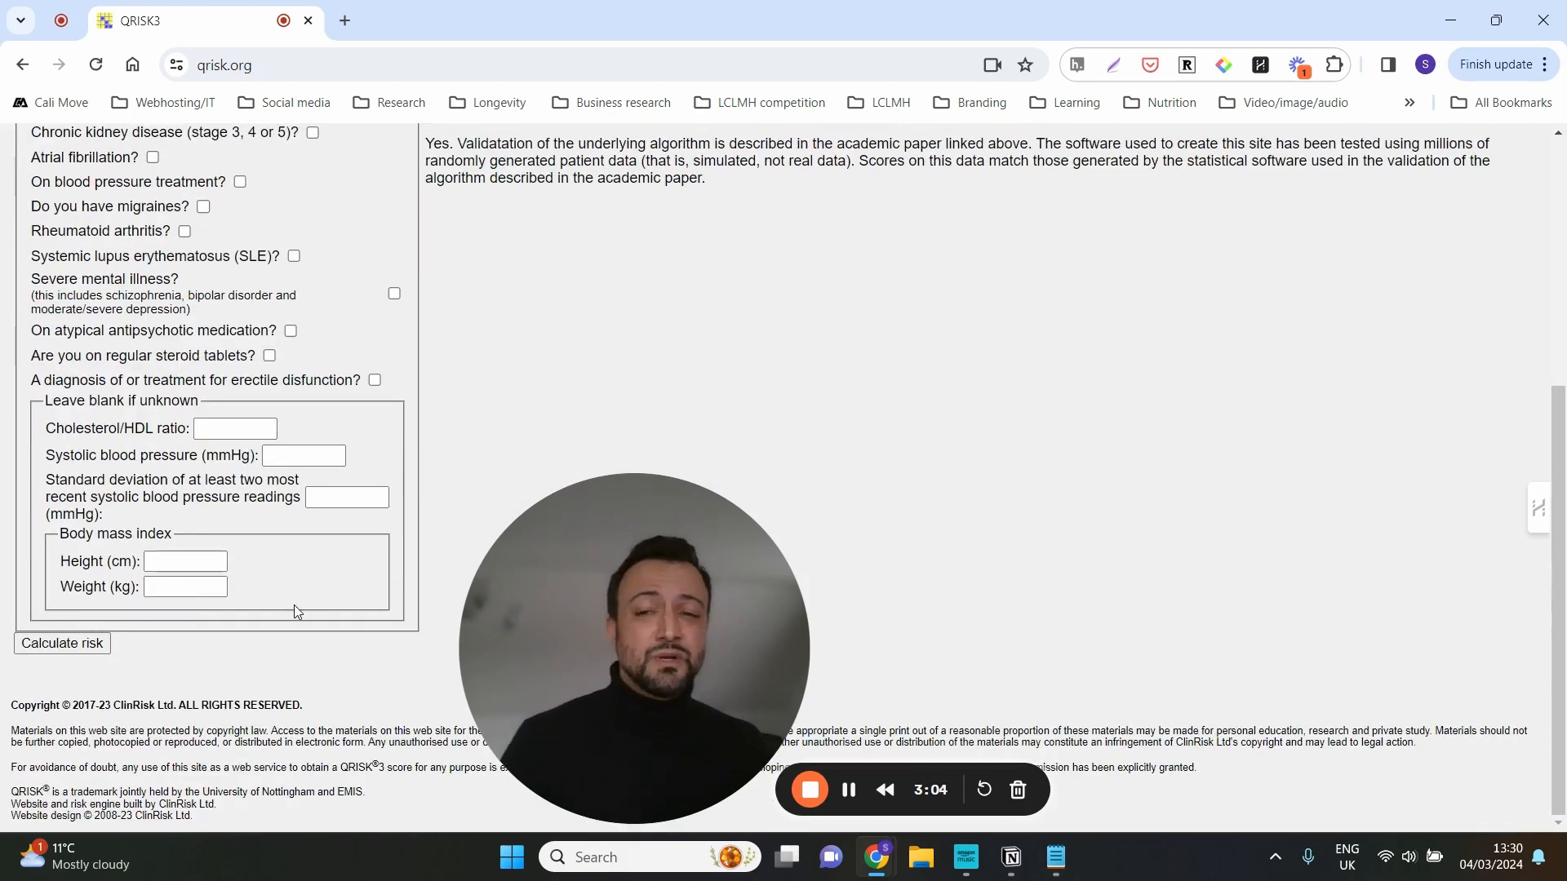
Scroll the QRISK3 page up to the About you section
{"action": "scroll", "scroll_direction": "up", "scroll_amount": 3}
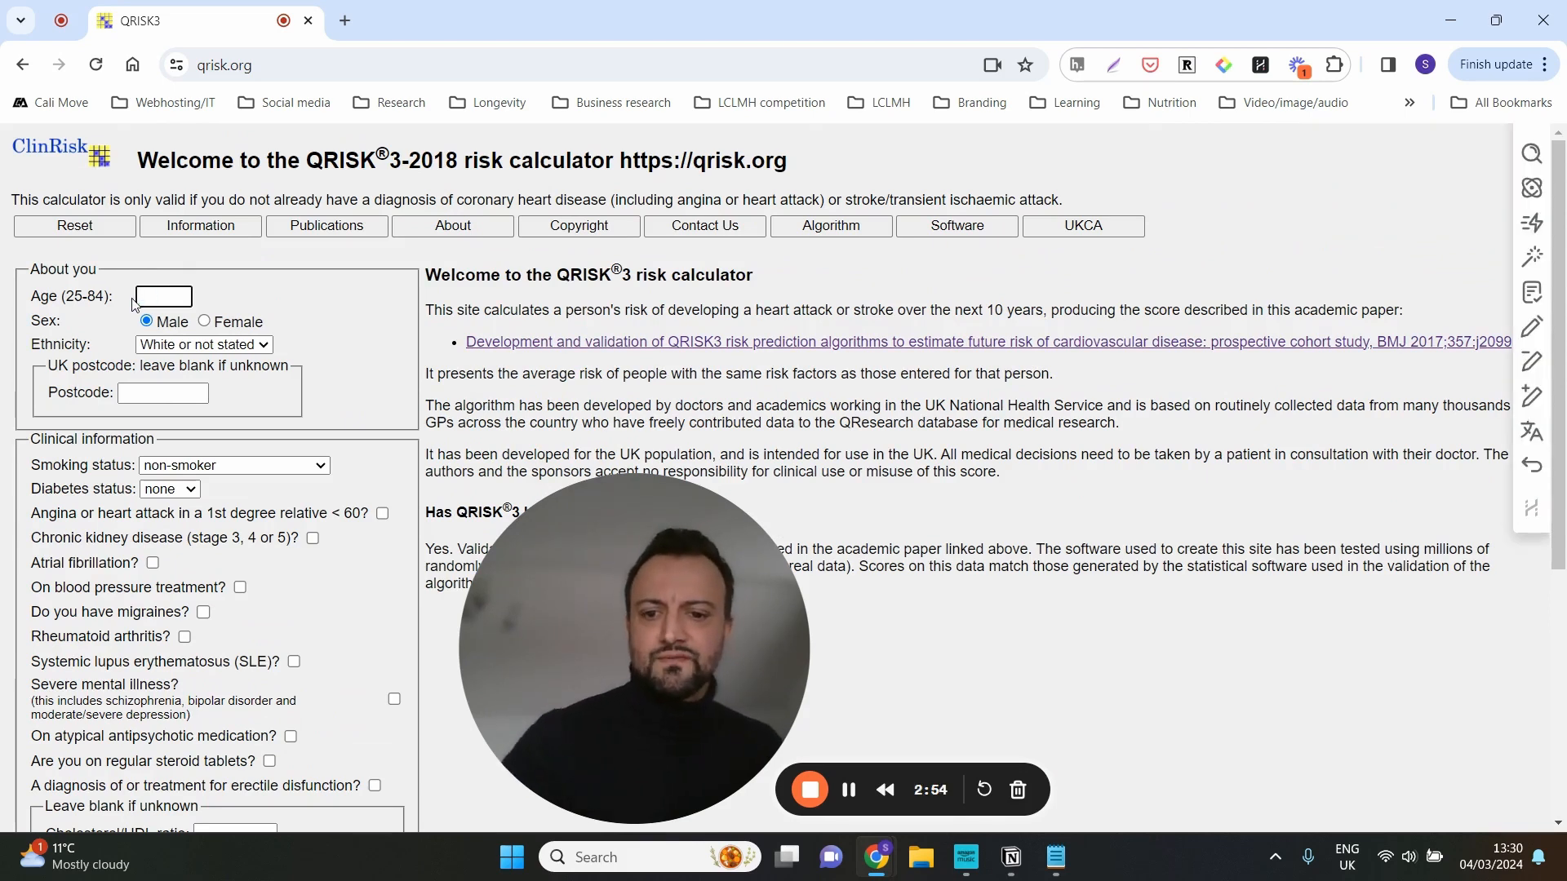
{"action": "type", "text": "42"}
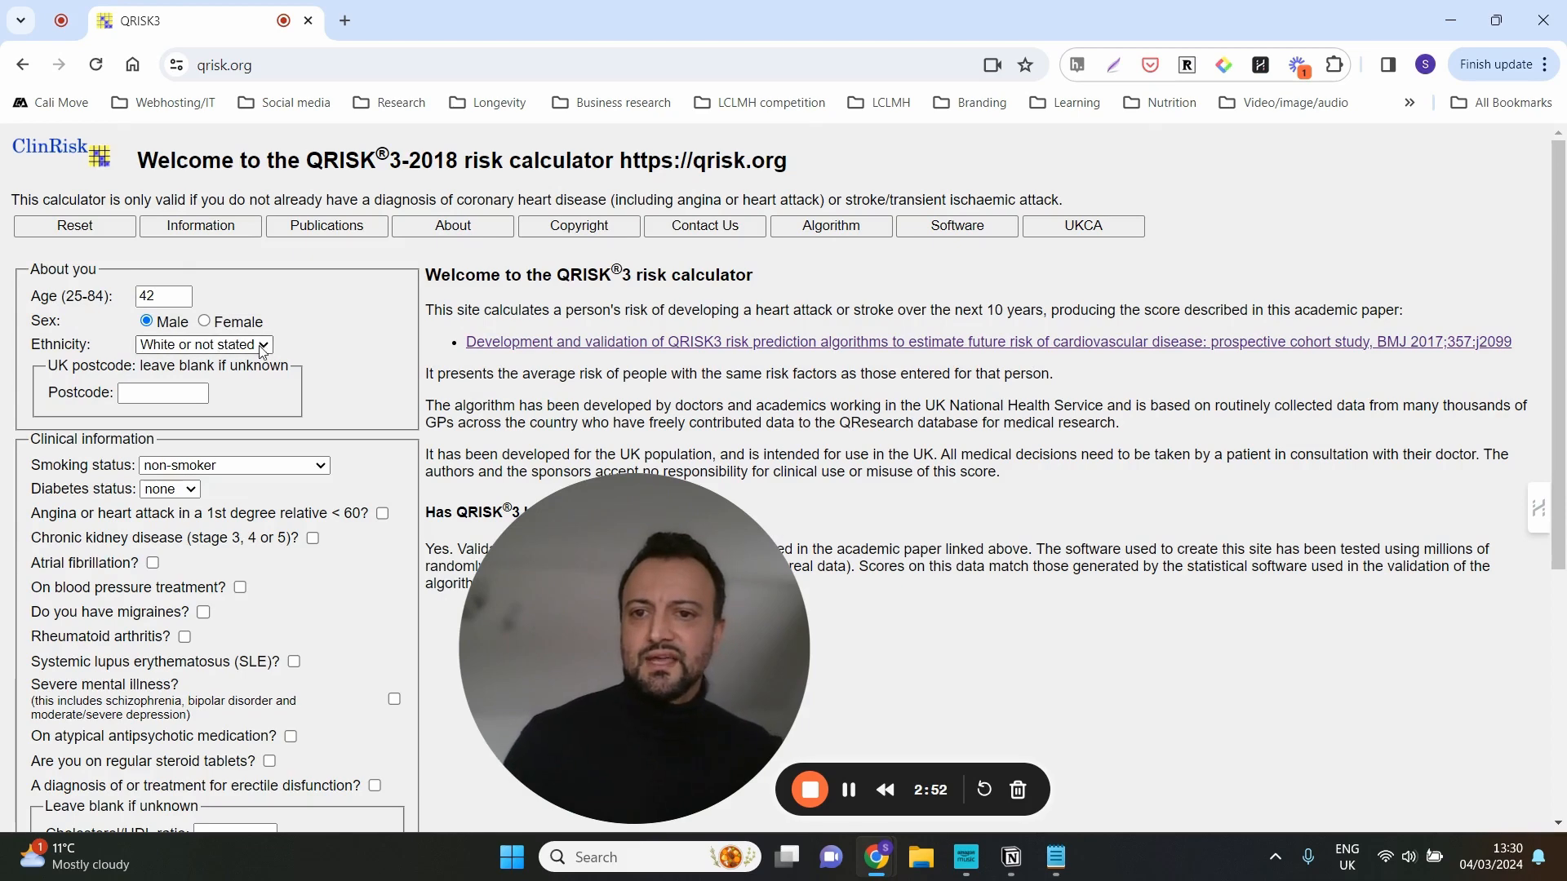
{"action": "left_click", "coordinate": [203, 345]}
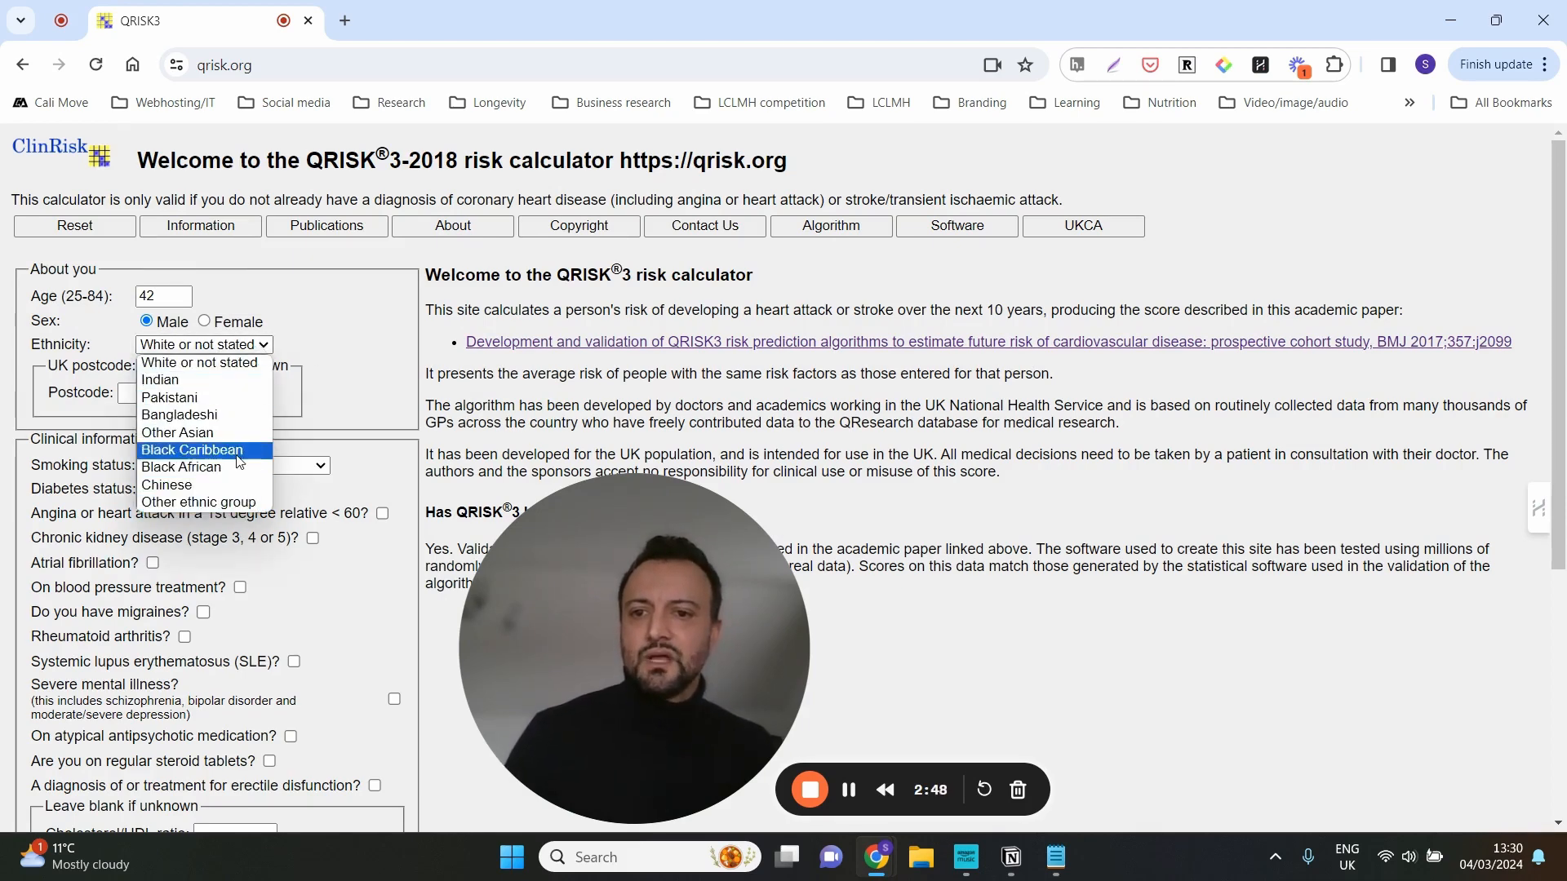
{"action": "left_click", "coordinate": [160, 380]}
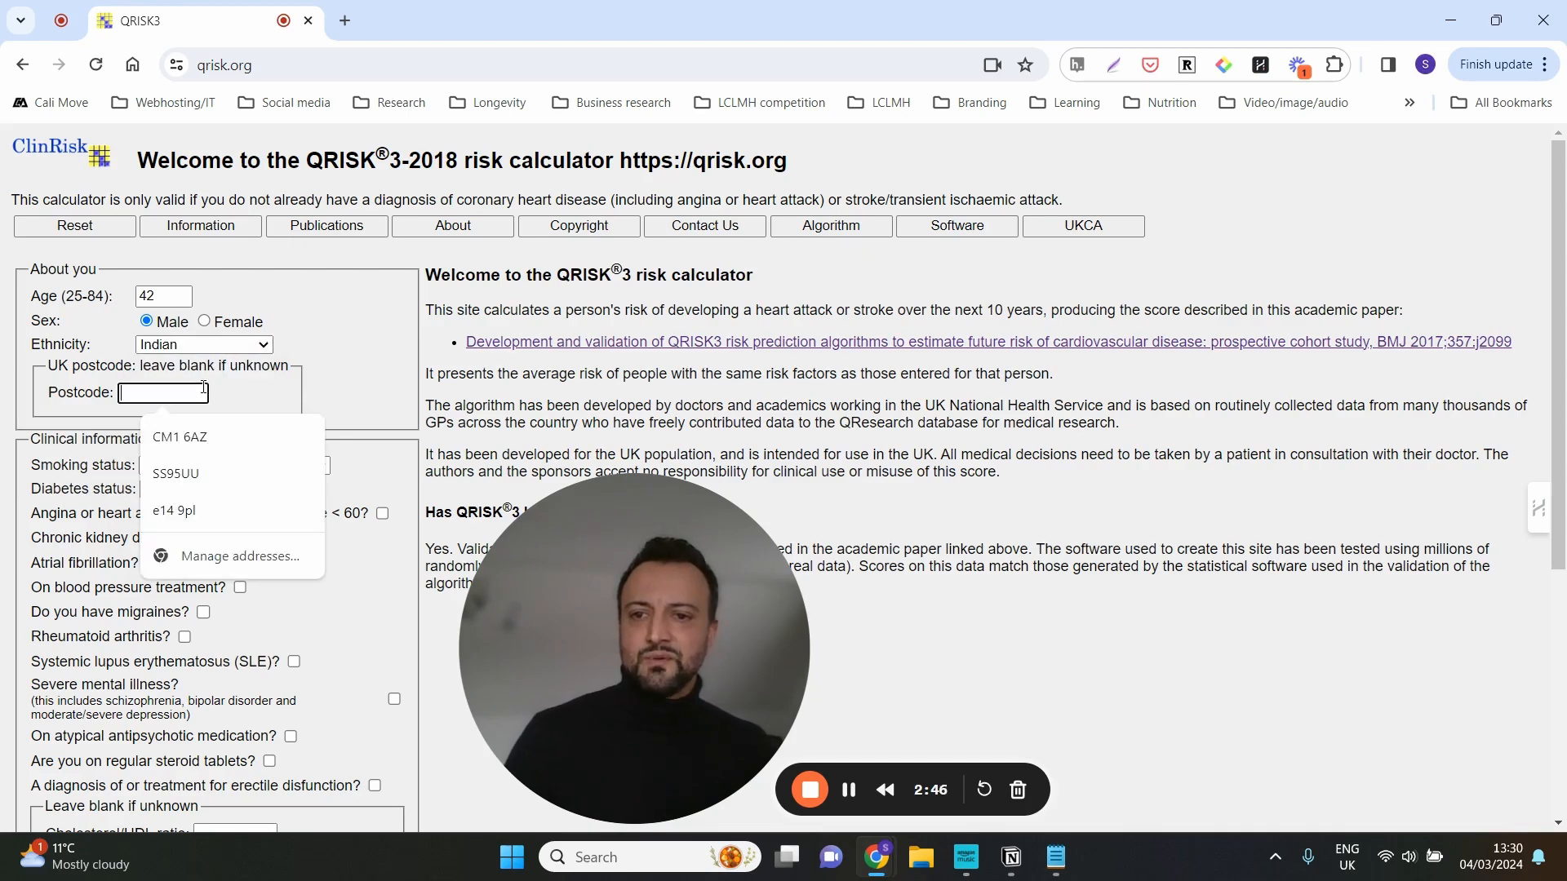
{"action": "type", "text": "ST3 7XP"}
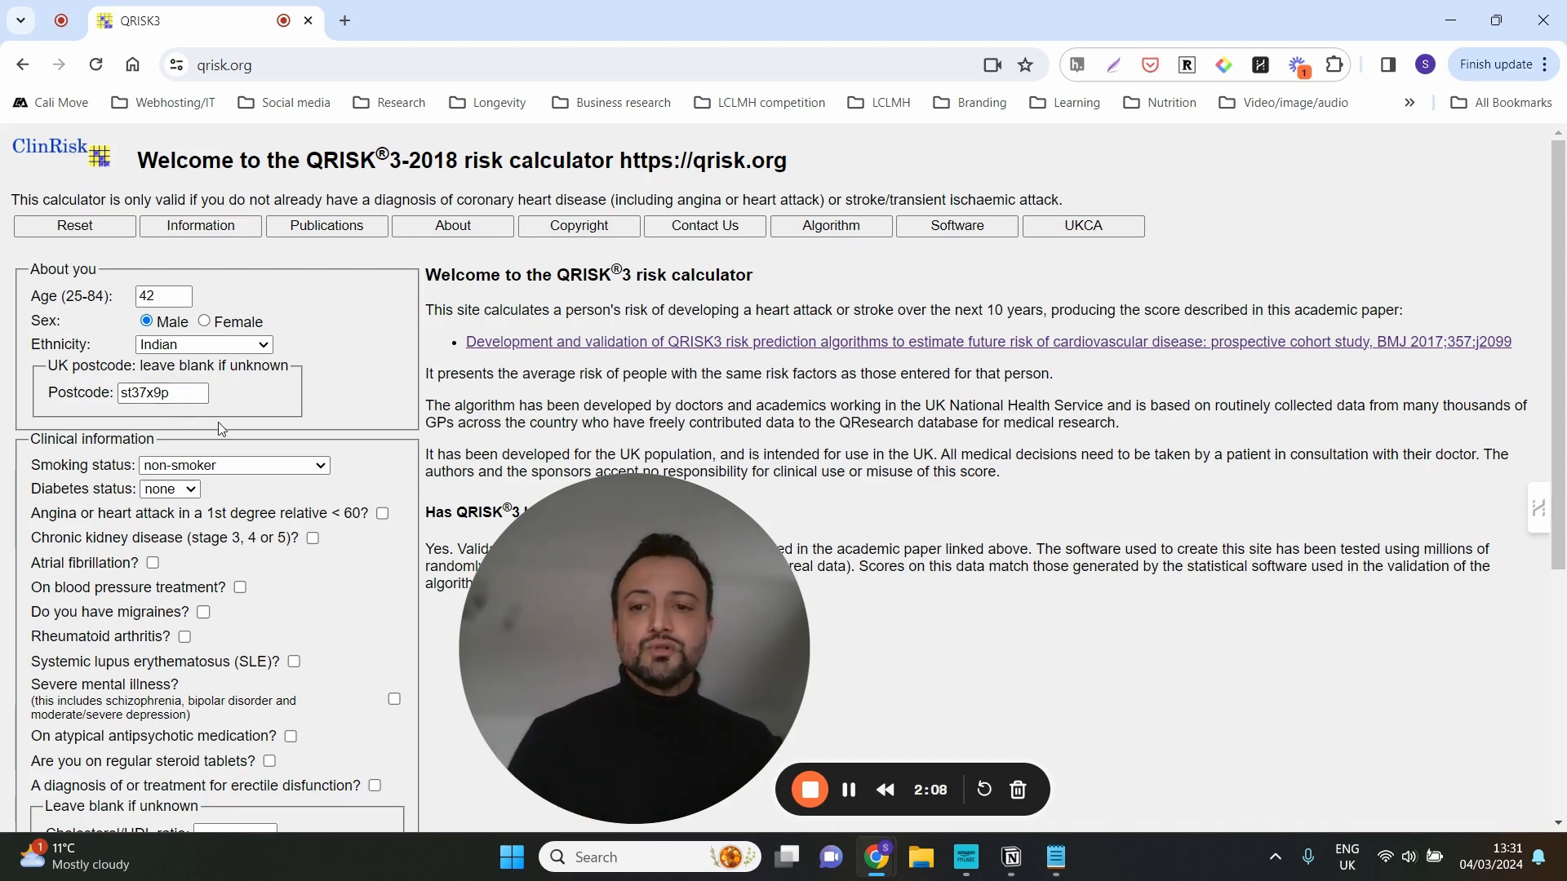
{"action": "mouse_move", "coordinate": [296, 468]}
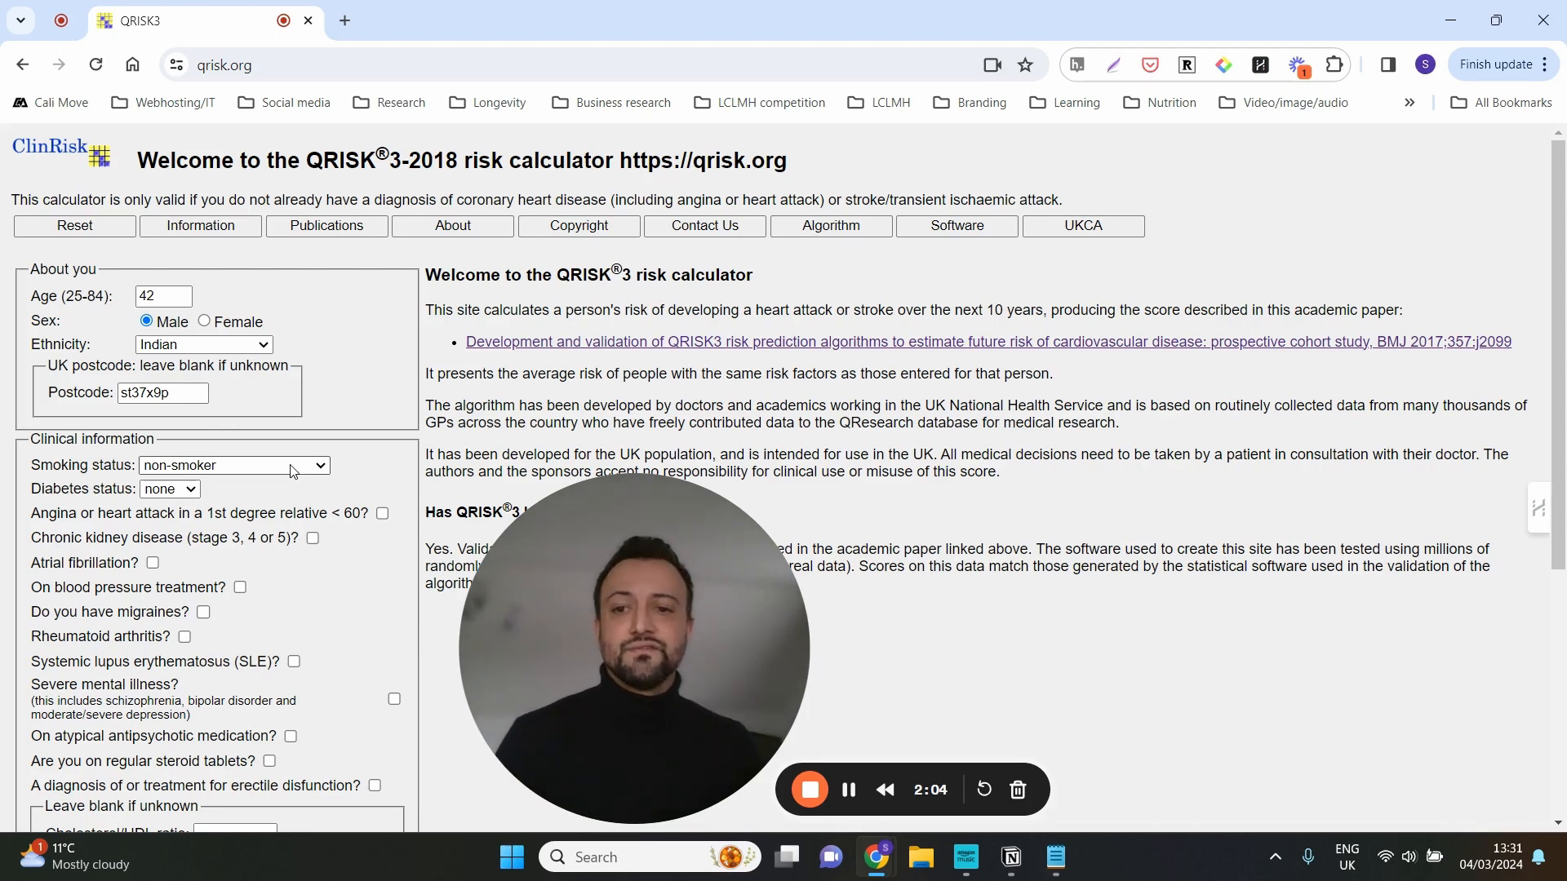
{"action": "left_click", "coordinate": [235, 465]}
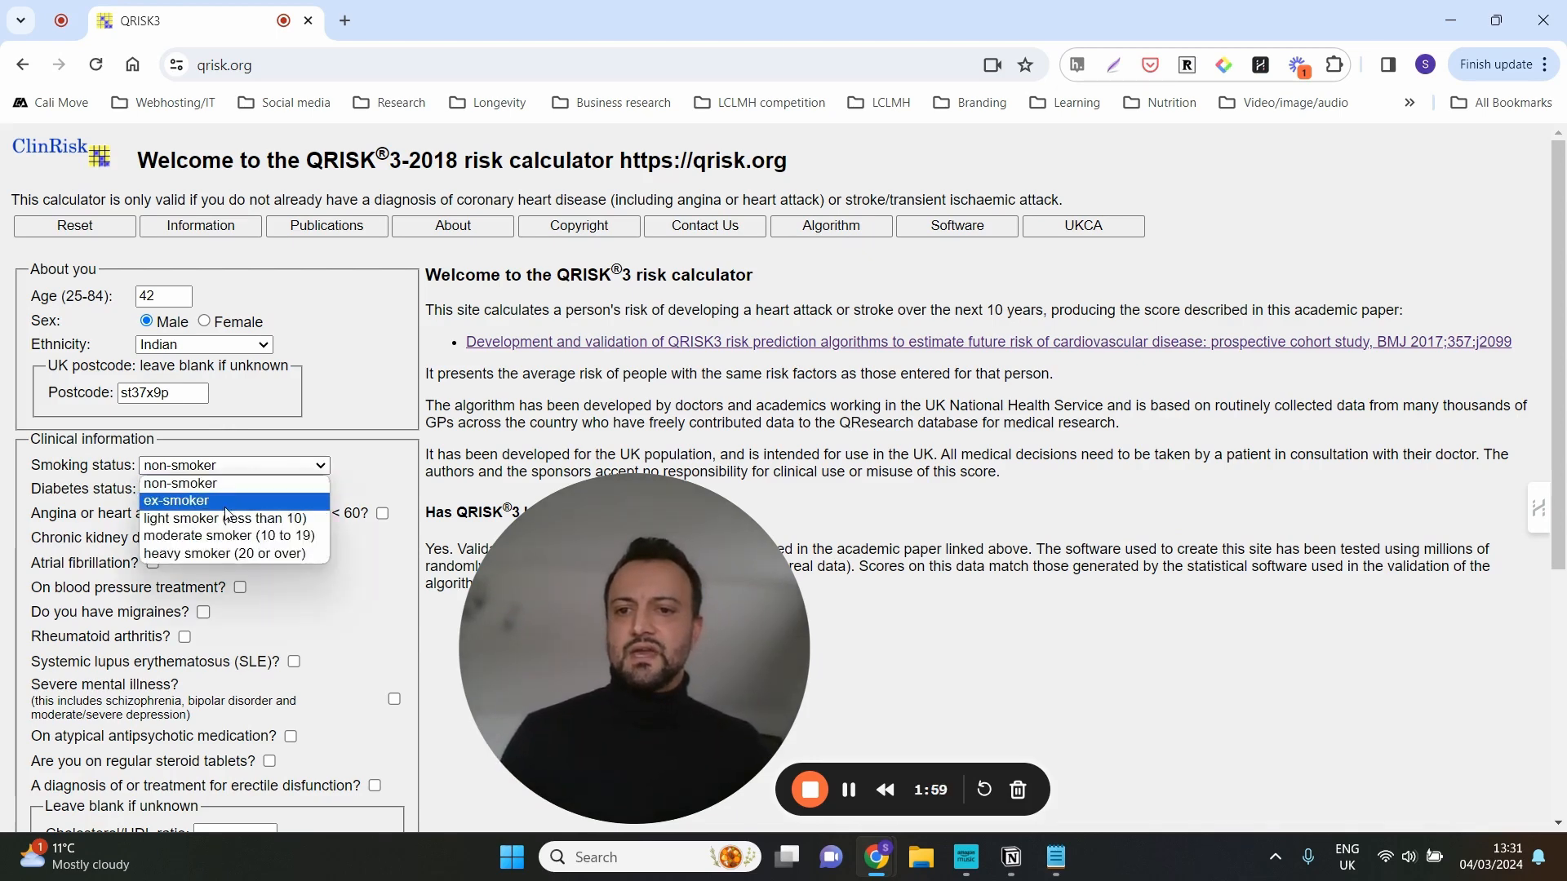
{"action": "left_click", "coordinate": [175, 500]}
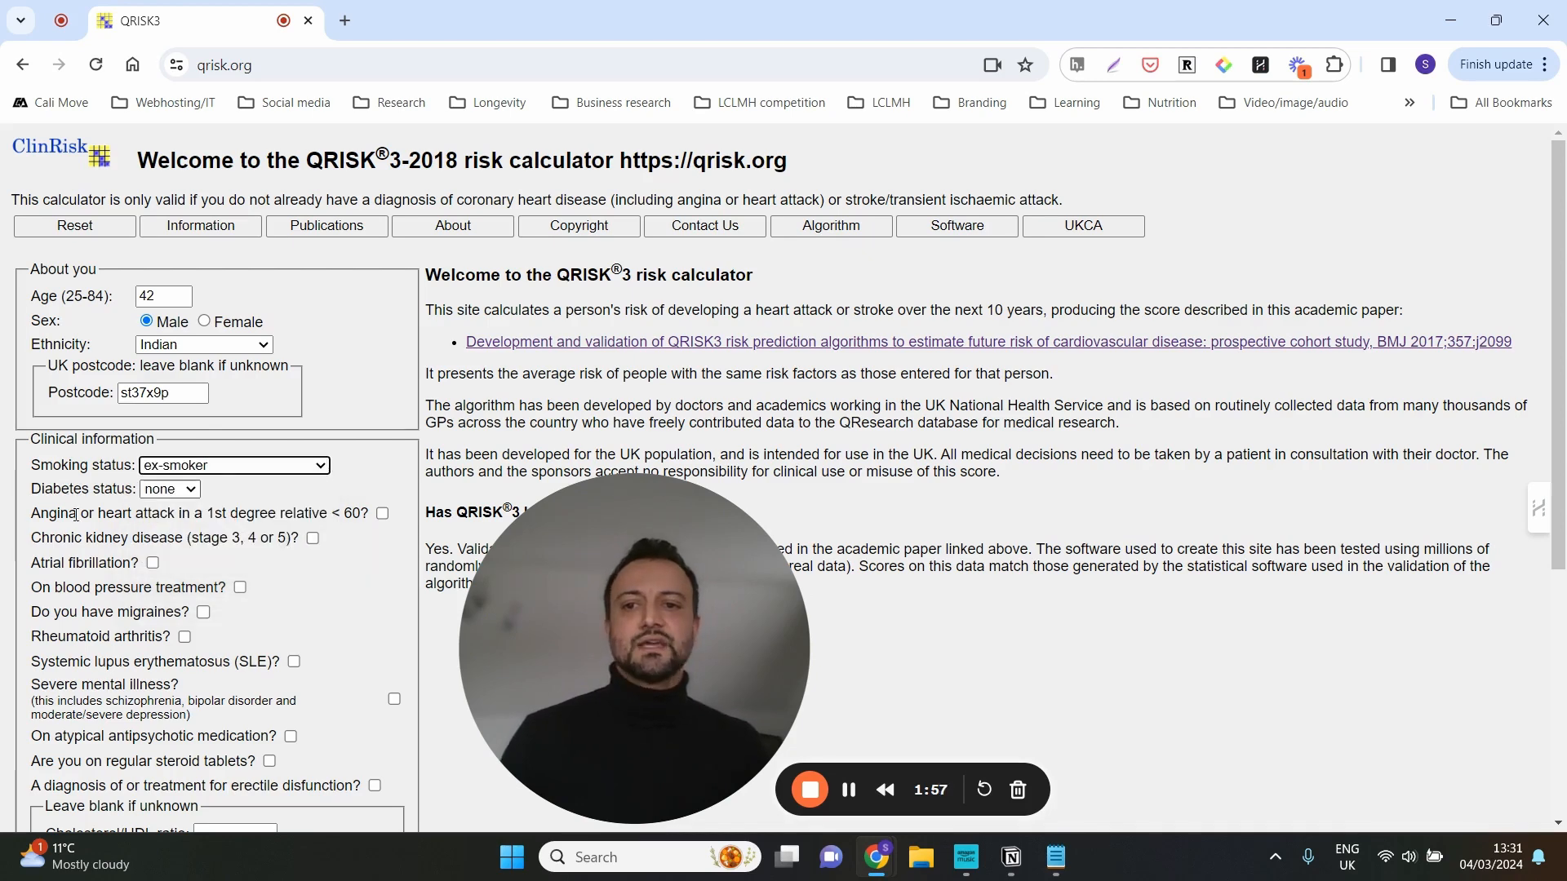
{"action": "left_click", "coordinate": [169, 488]}
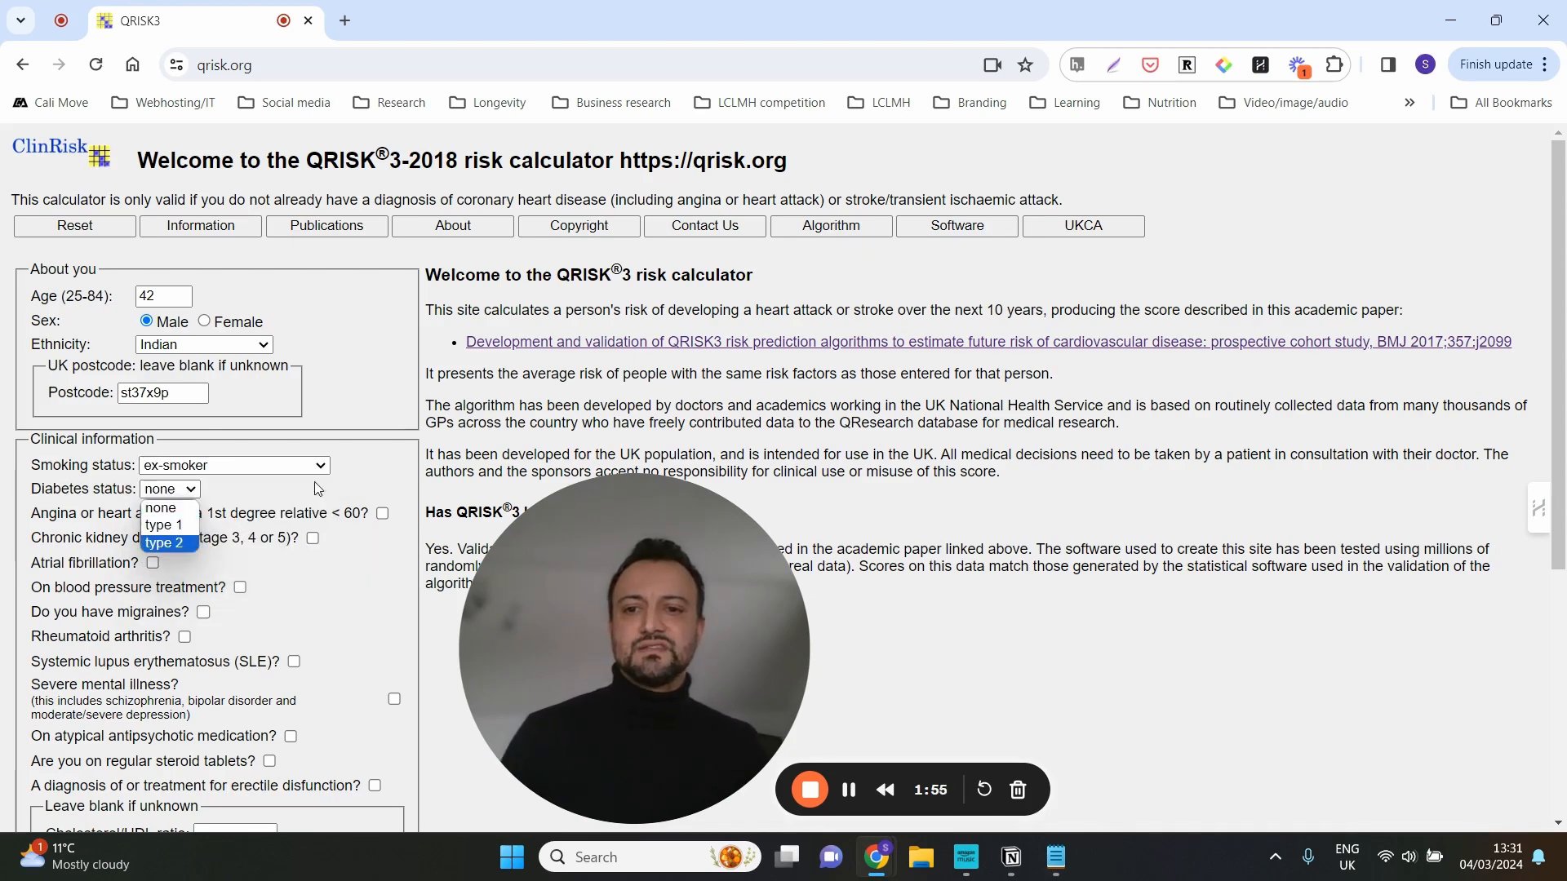
{"action": "left_click", "coordinate": [161, 507]}
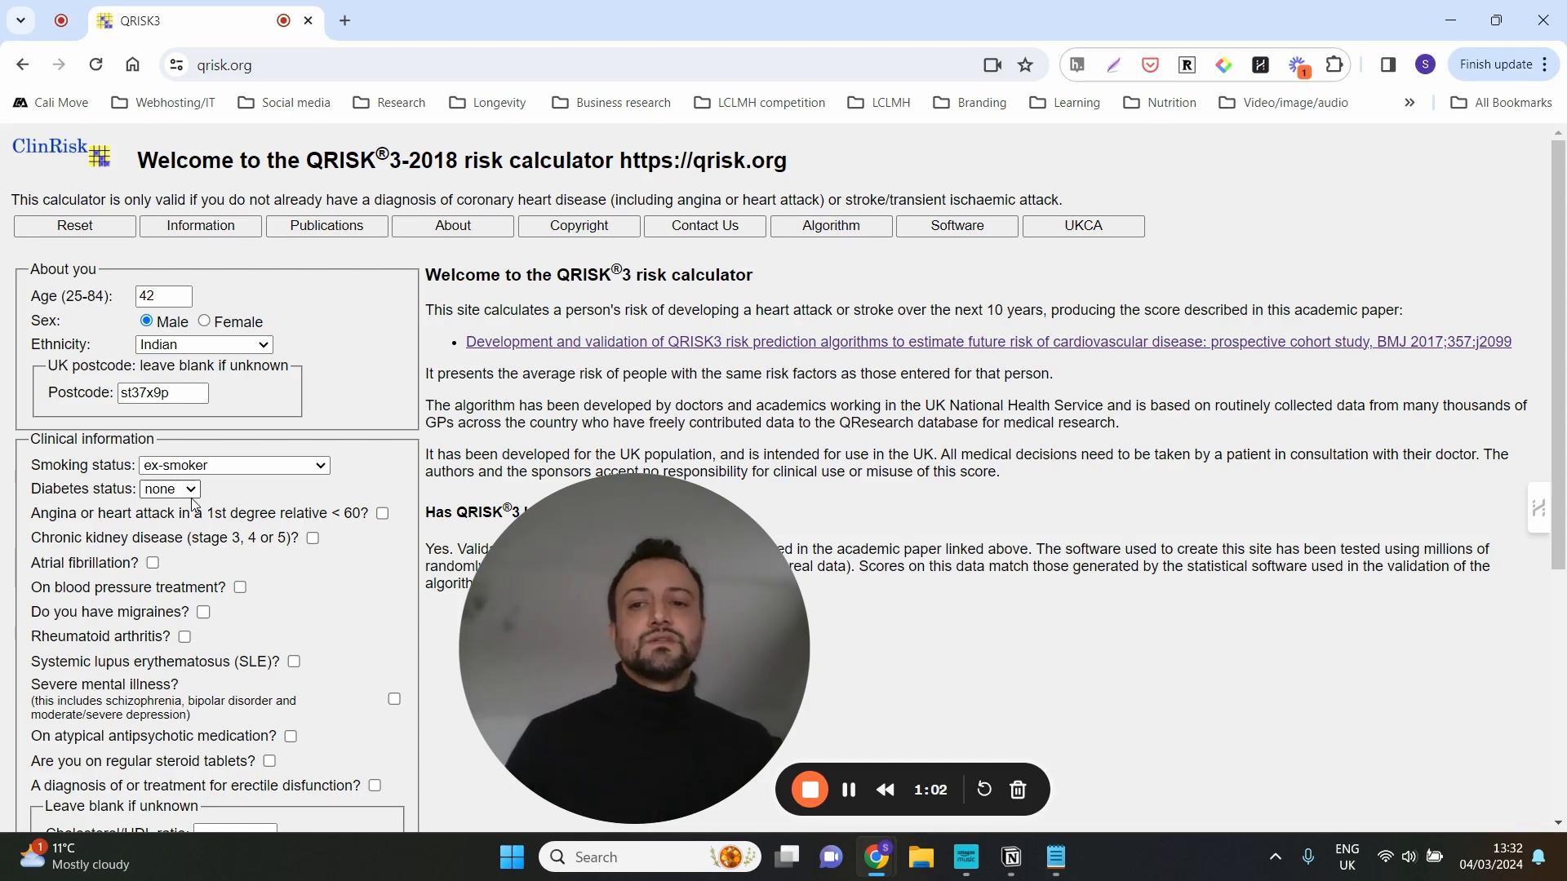
{"action": "left_click", "coordinate": [169, 489]}
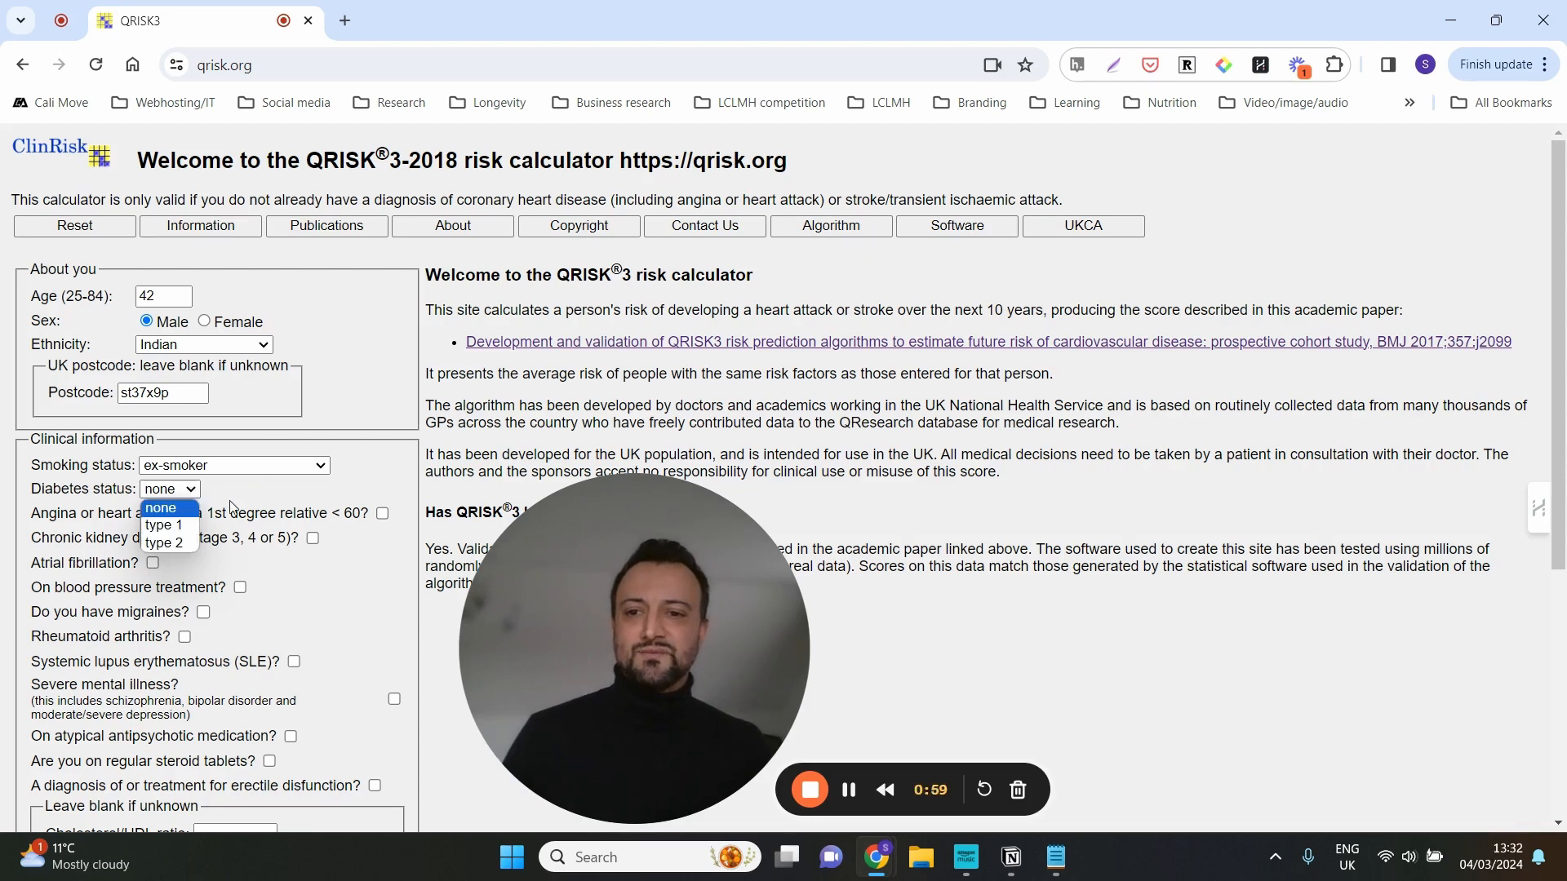
{"action": "left_click", "coordinate": [161, 508]}
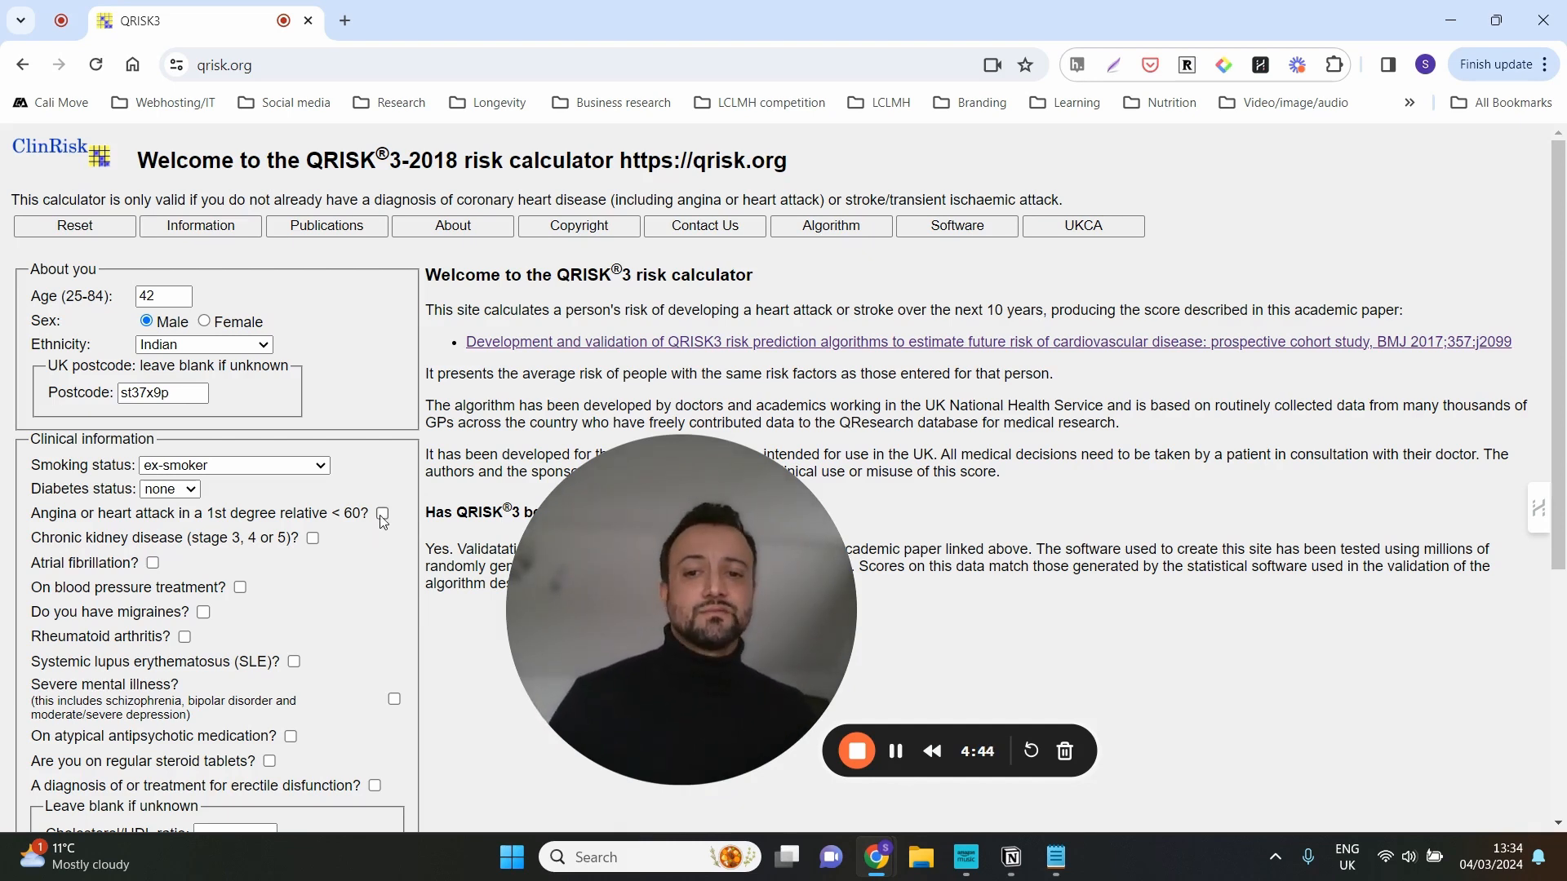
Tick 'Angina or heart attack in a 1st degree relative < 60?'
{"action": "left_click", "coordinate": [382, 513]}
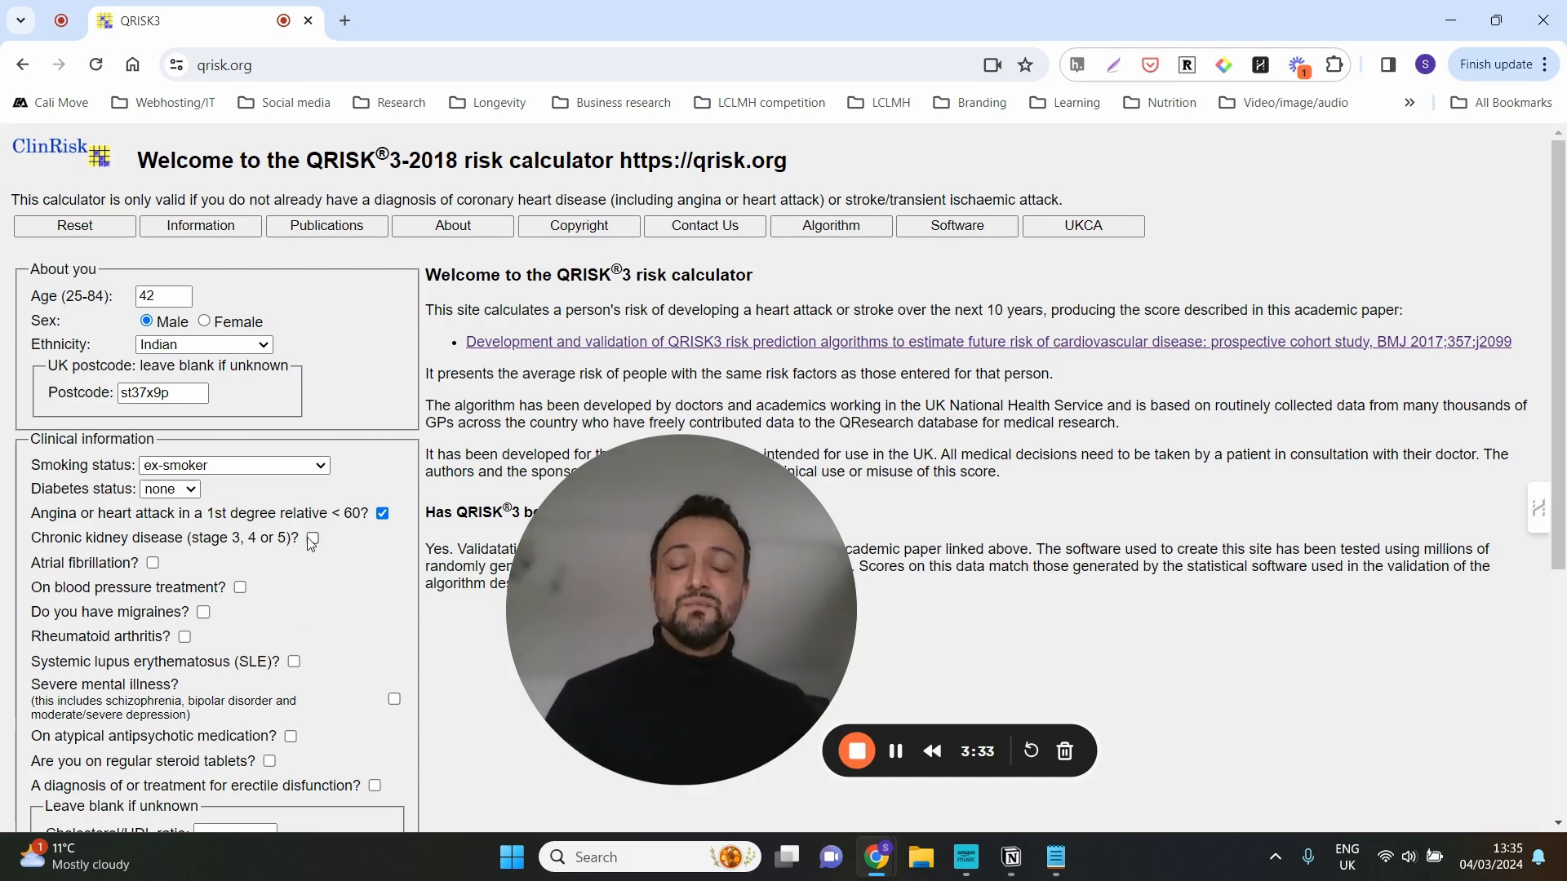
{"action": "left_click", "coordinate": [312, 539]}
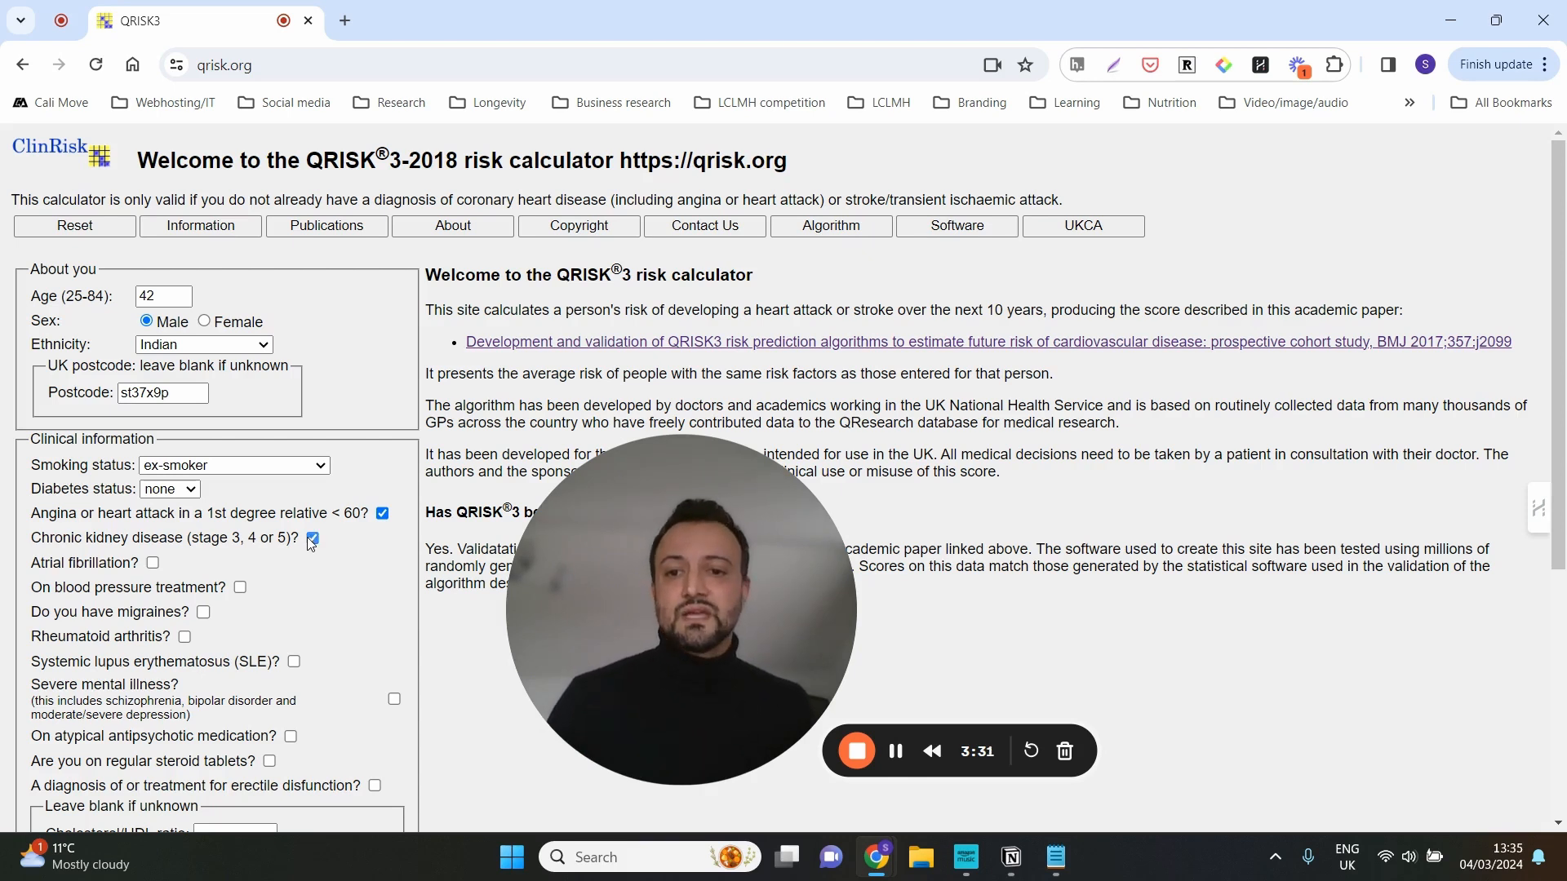
{"action": "left_click", "coordinate": [311, 538]}
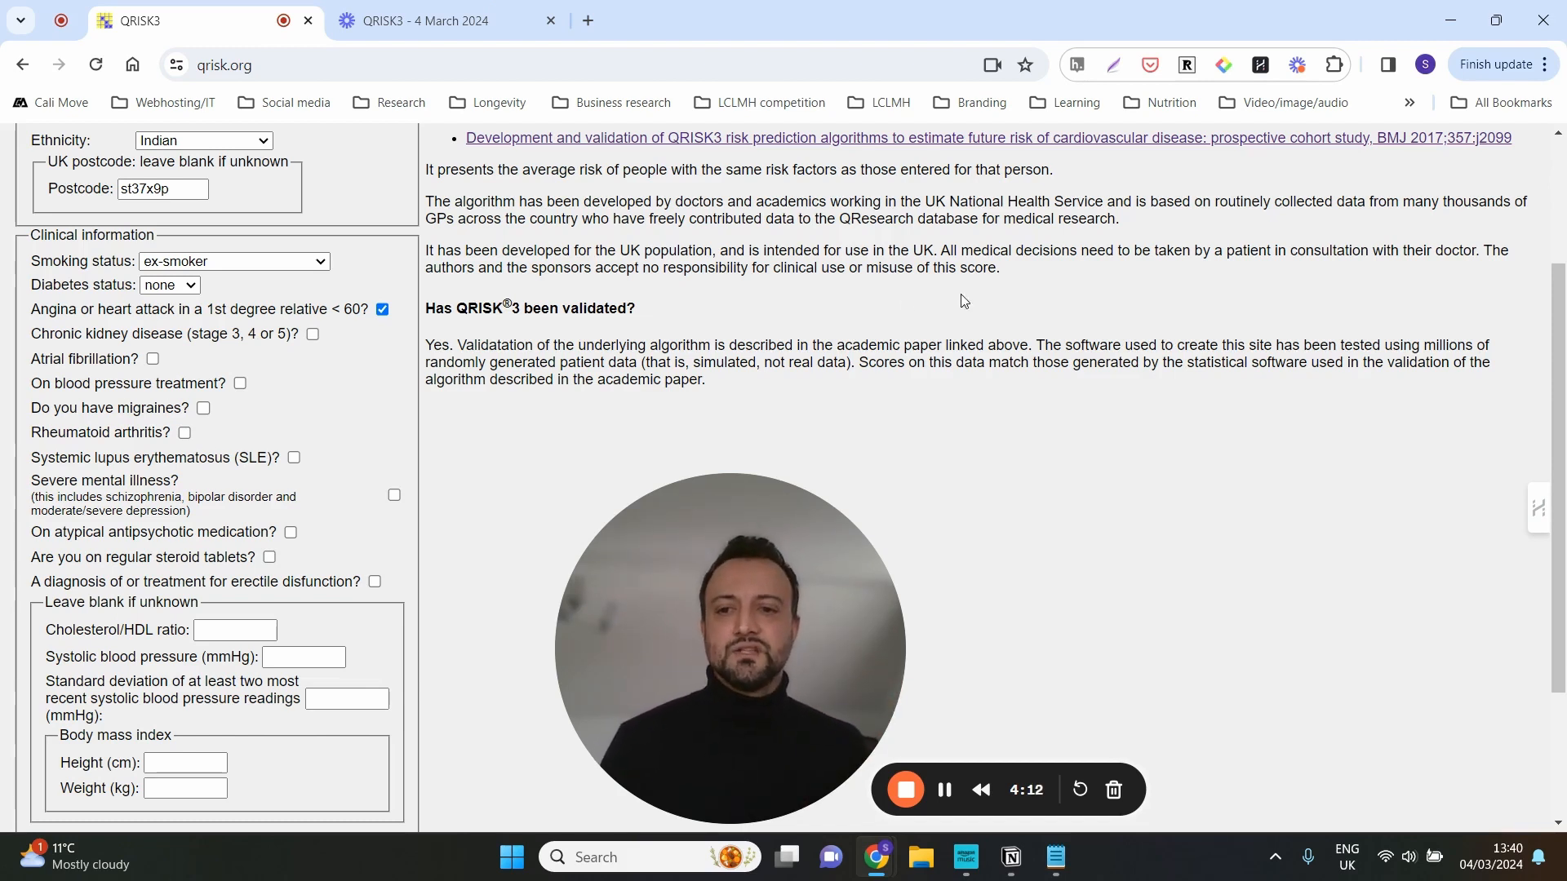
{"action": "mouse_move", "coordinate": [253, 445]}
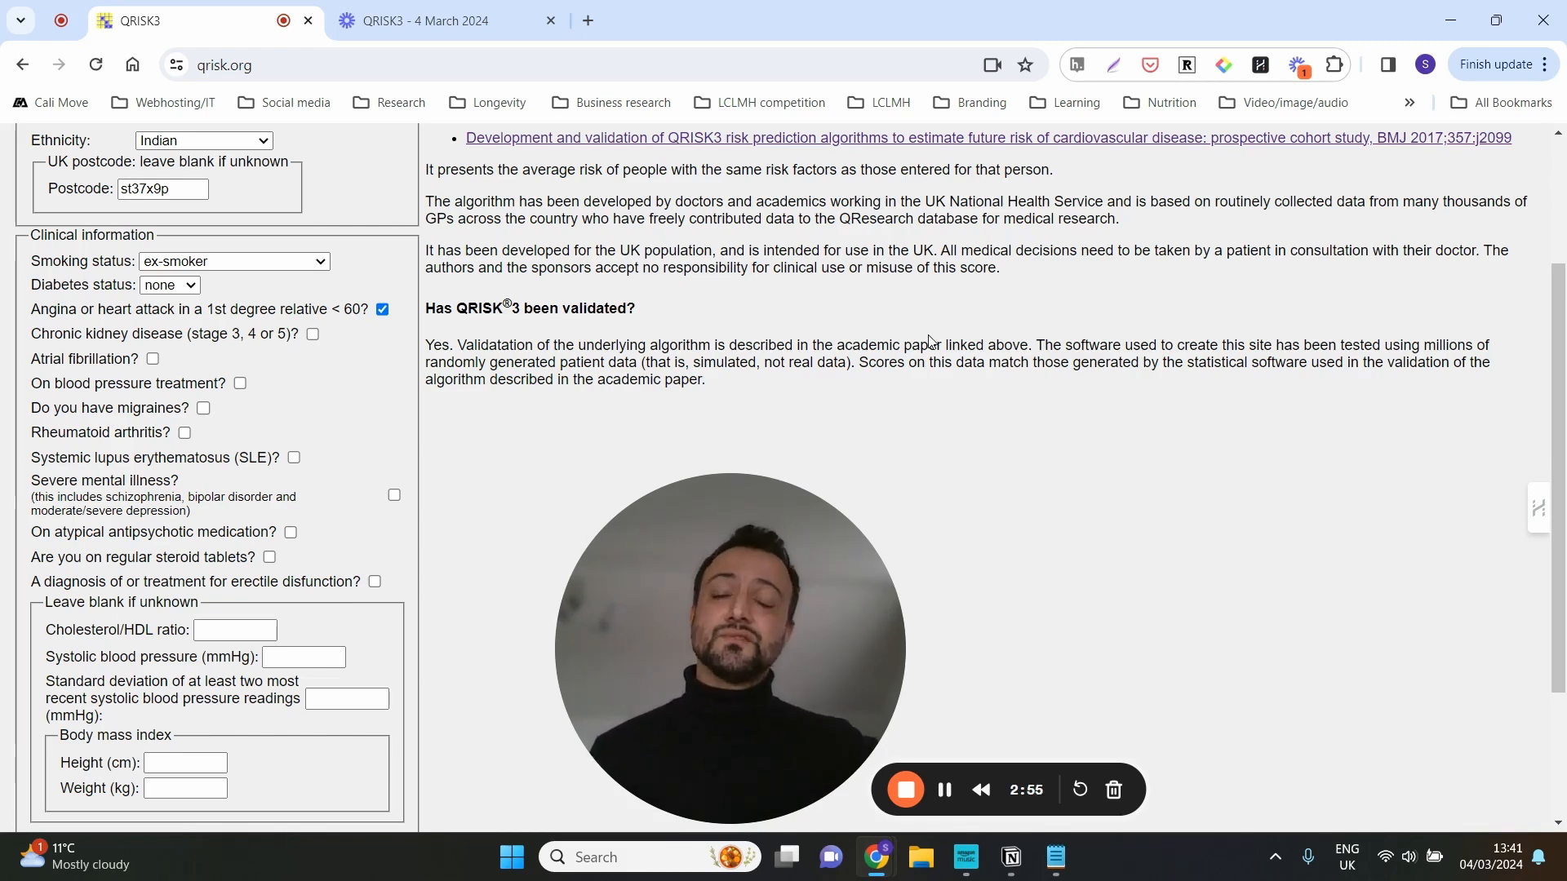
{"action": "mouse_move", "coordinate": [391, 429]}
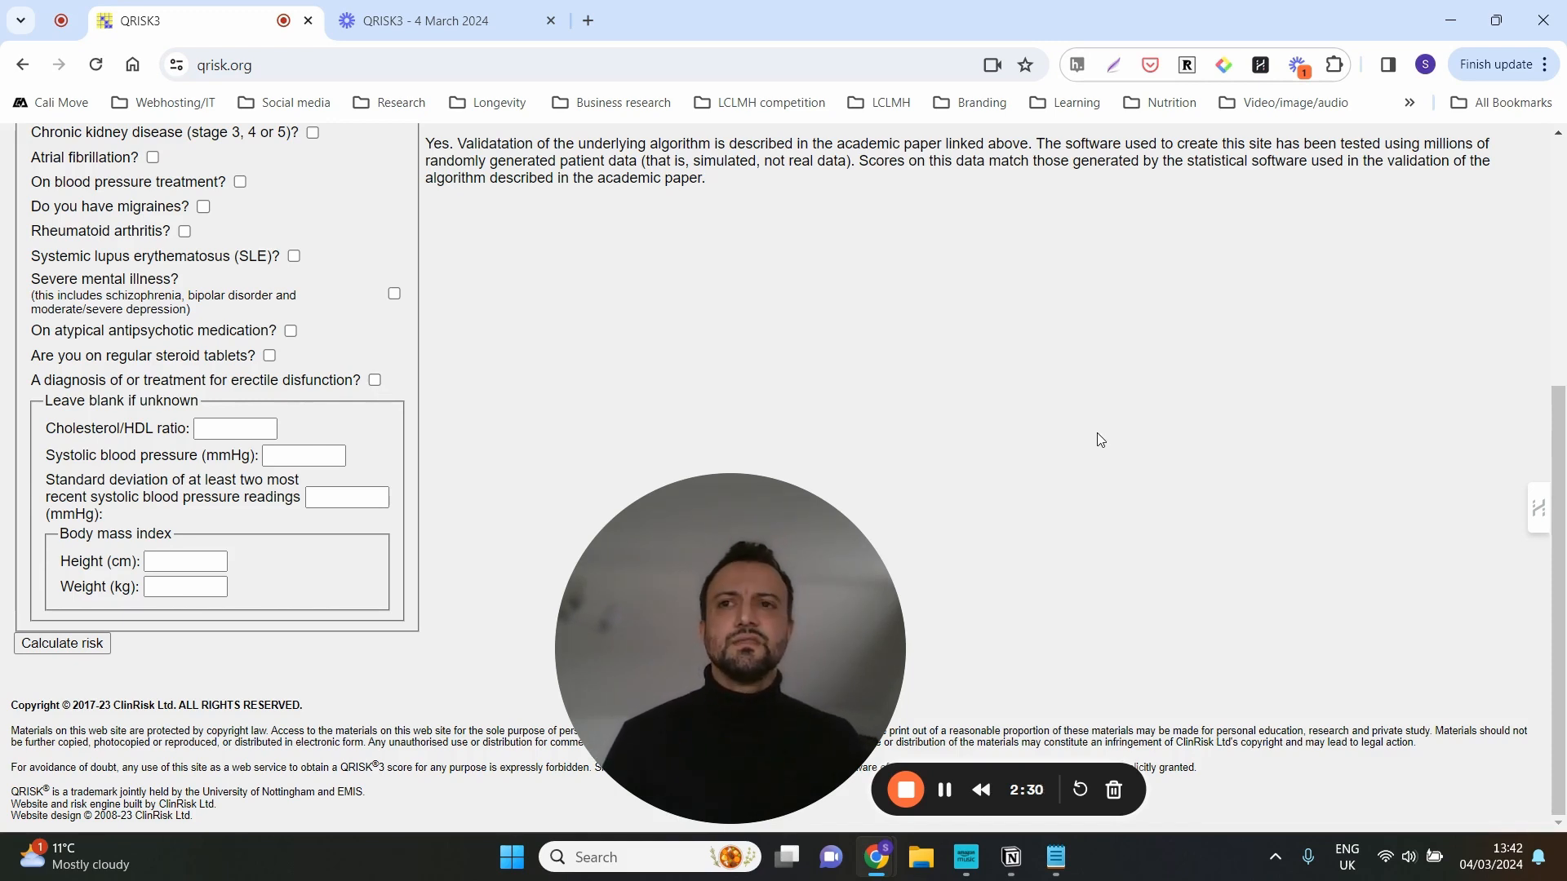
{"action": "mouse_move", "coordinate": [1036, 456]}
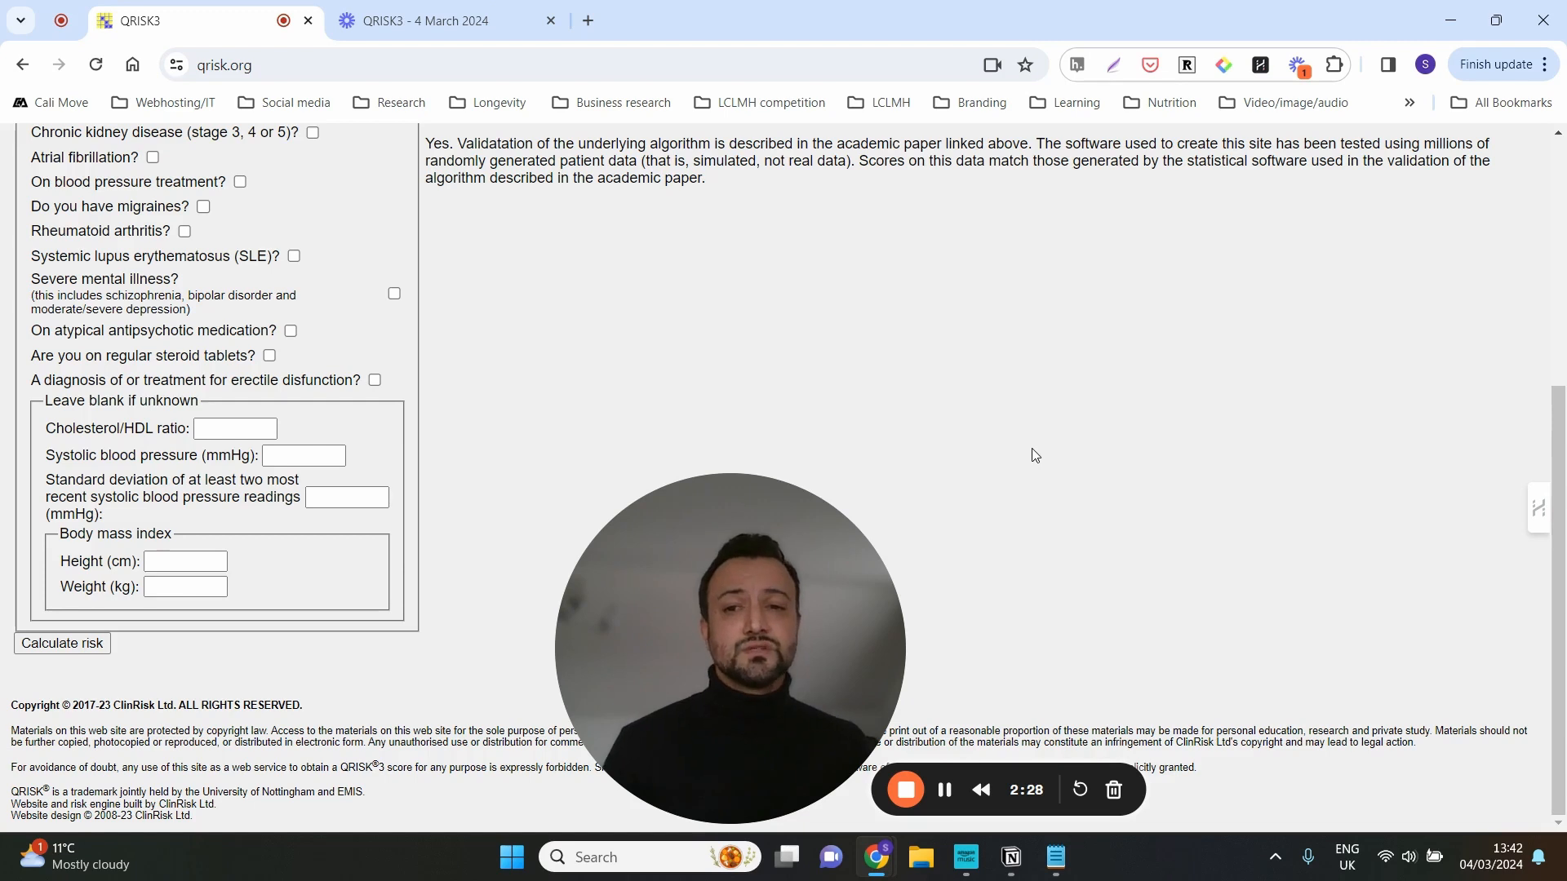
{"action": "mouse_move", "coordinate": [1321, 447]}
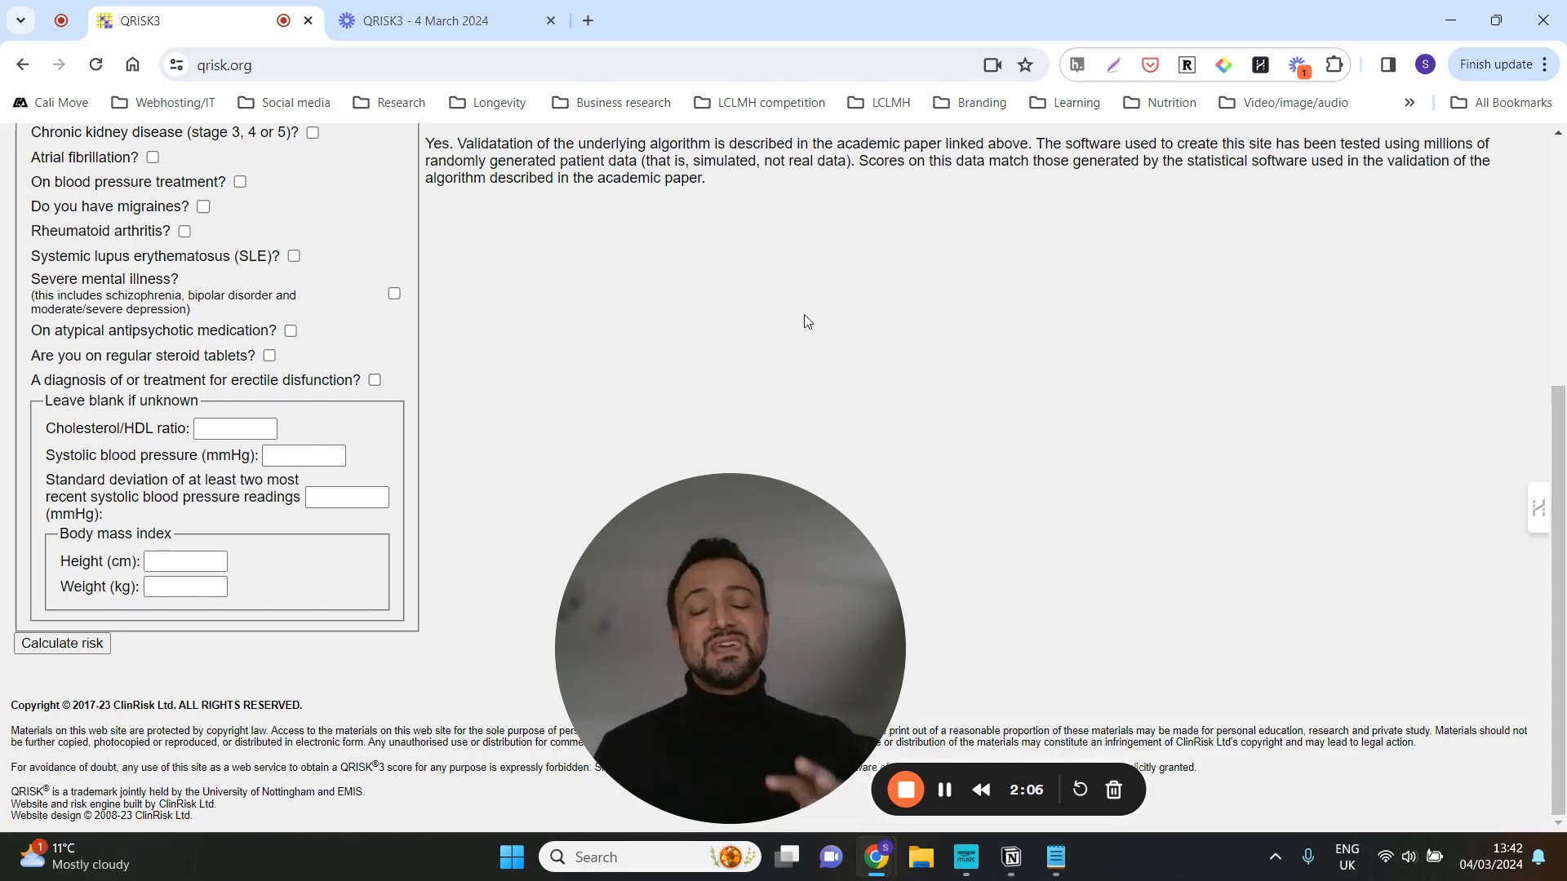
{"action": "mouse_move", "coordinate": [566, 361]}
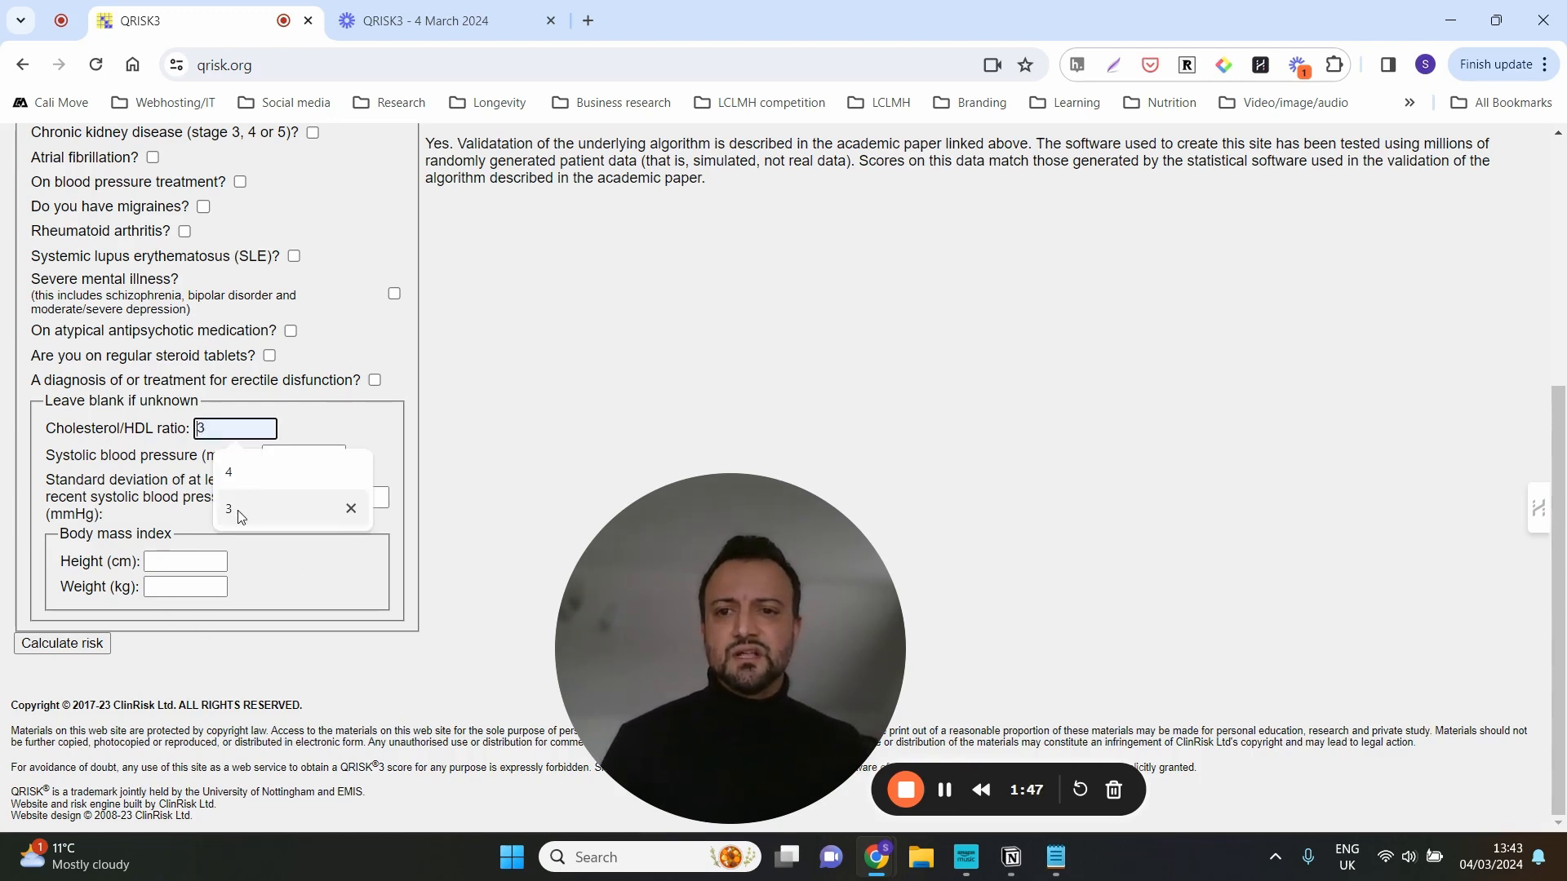
Enter a systolic blood pressure of 120
{"action": "left_click", "coordinate": [303, 456]}
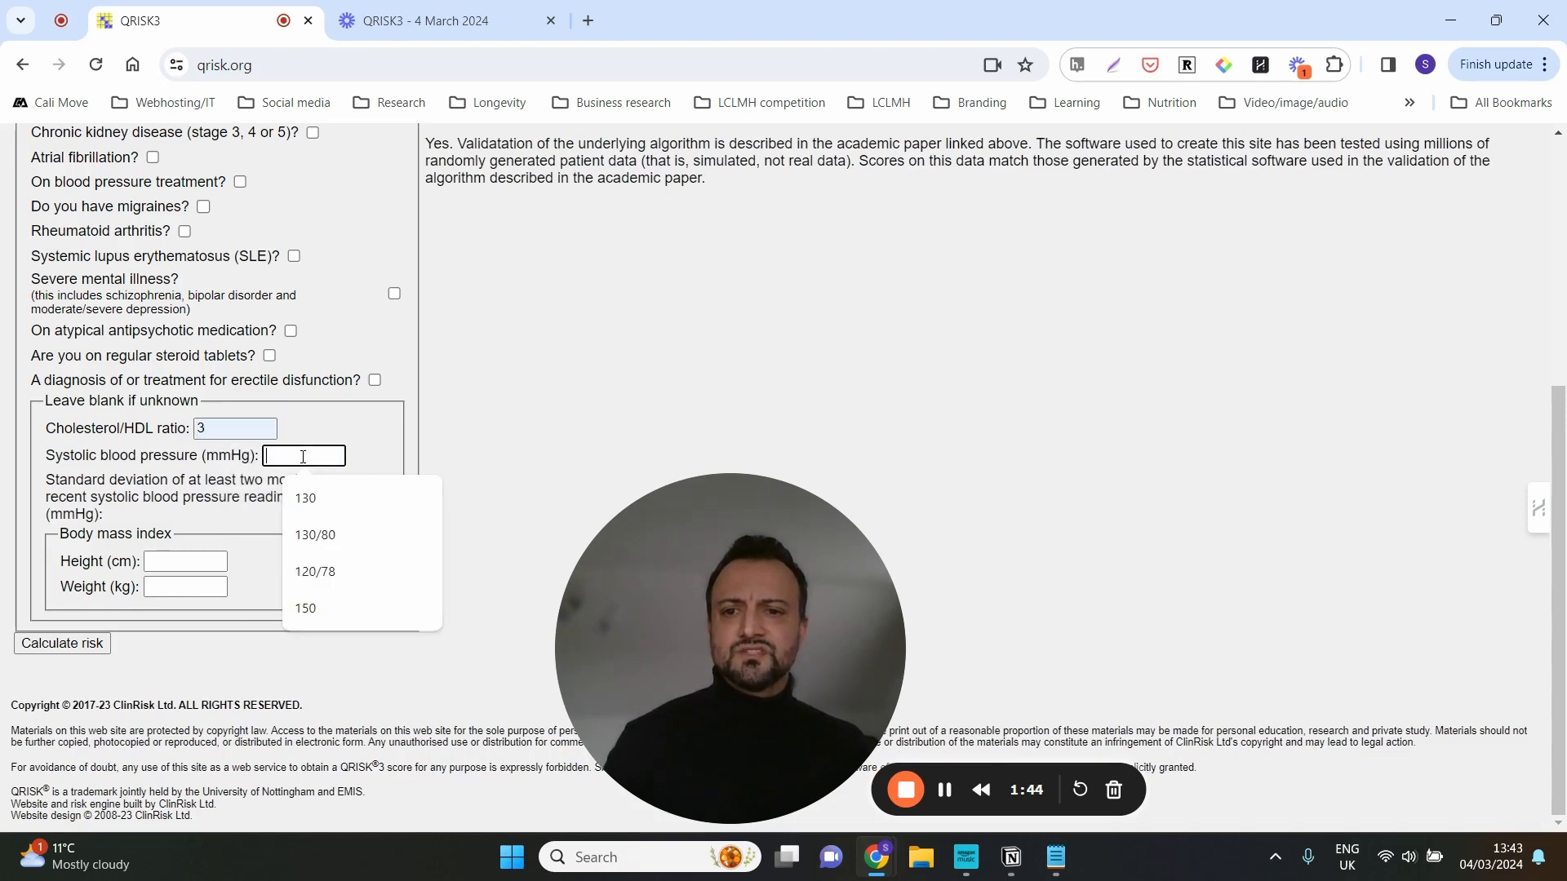
{"action": "type", "text": "120"}
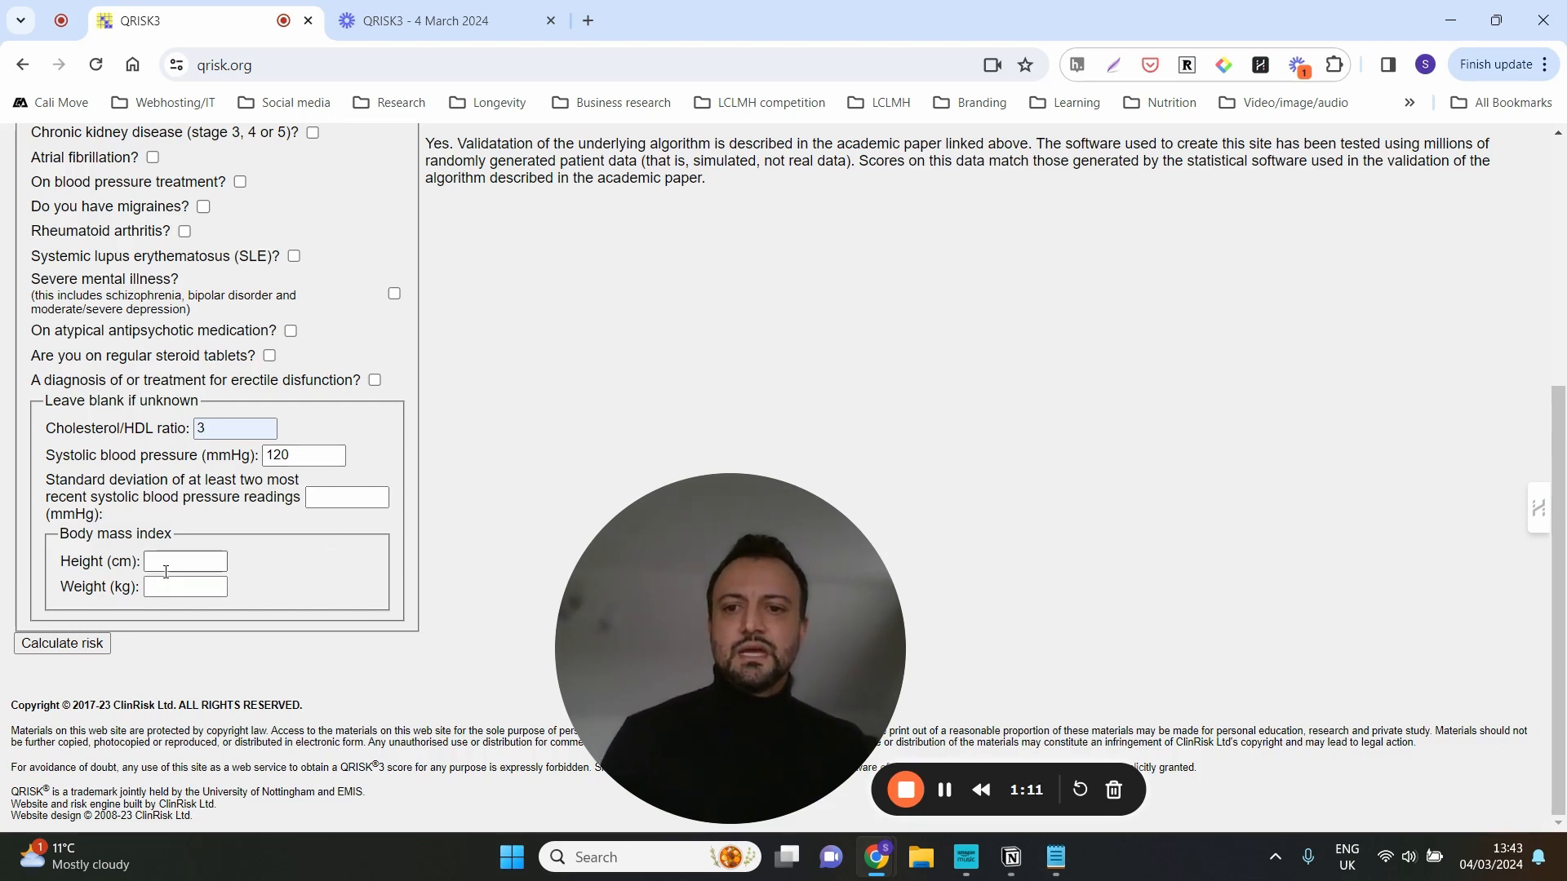
Fill in height 183 cm and weight 90 kg
{"action": "left_click", "coordinate": [186, 561]}
{"action": "type", "text": "183"}
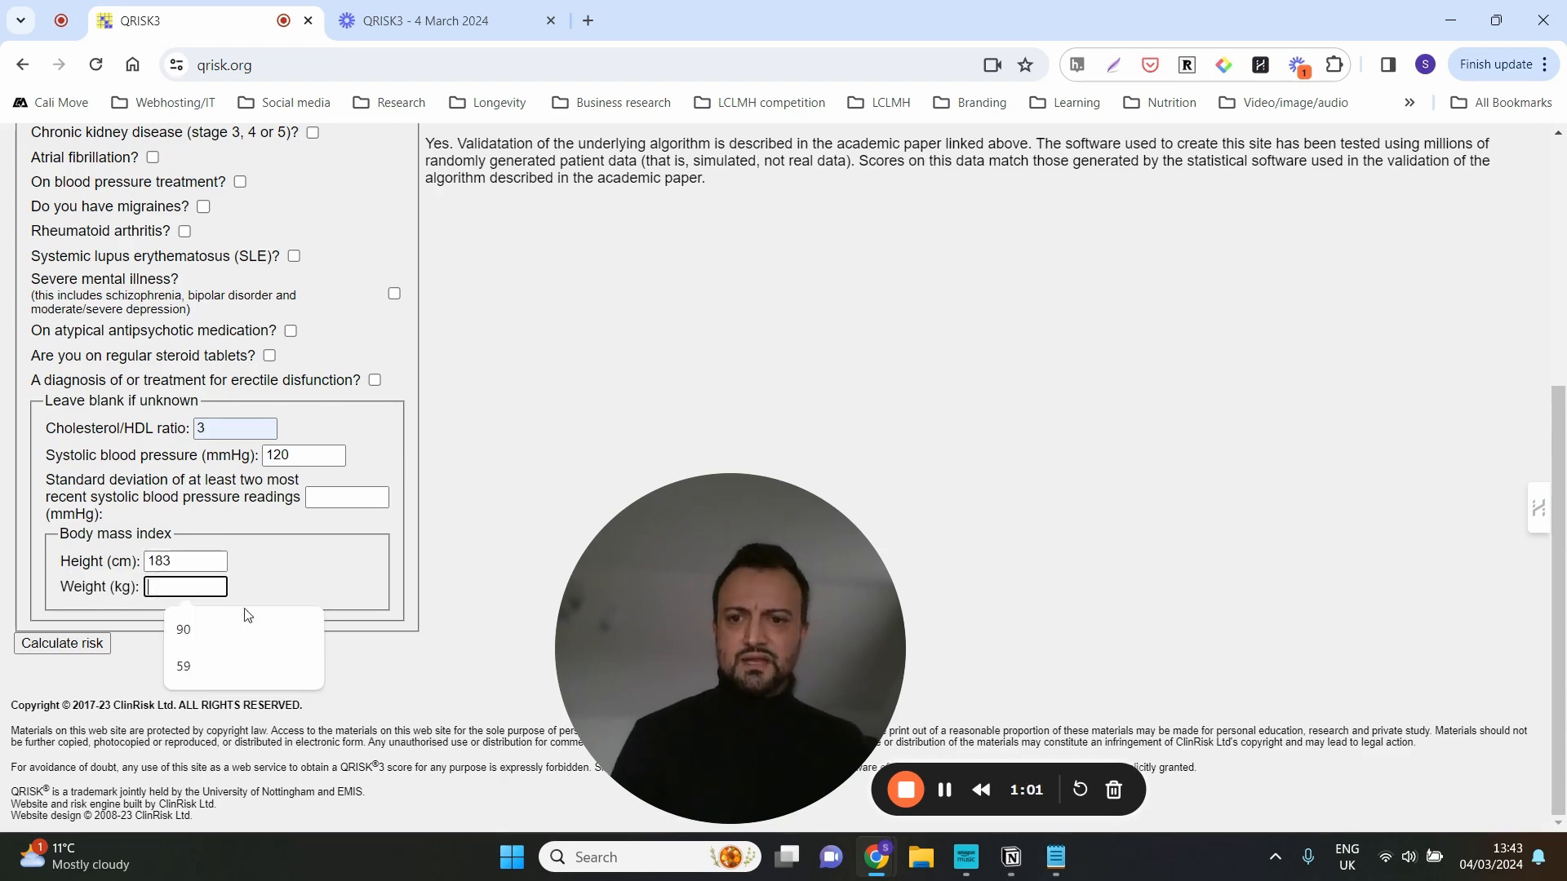
{"action": "left_click", "coordinate": [182, 630]}
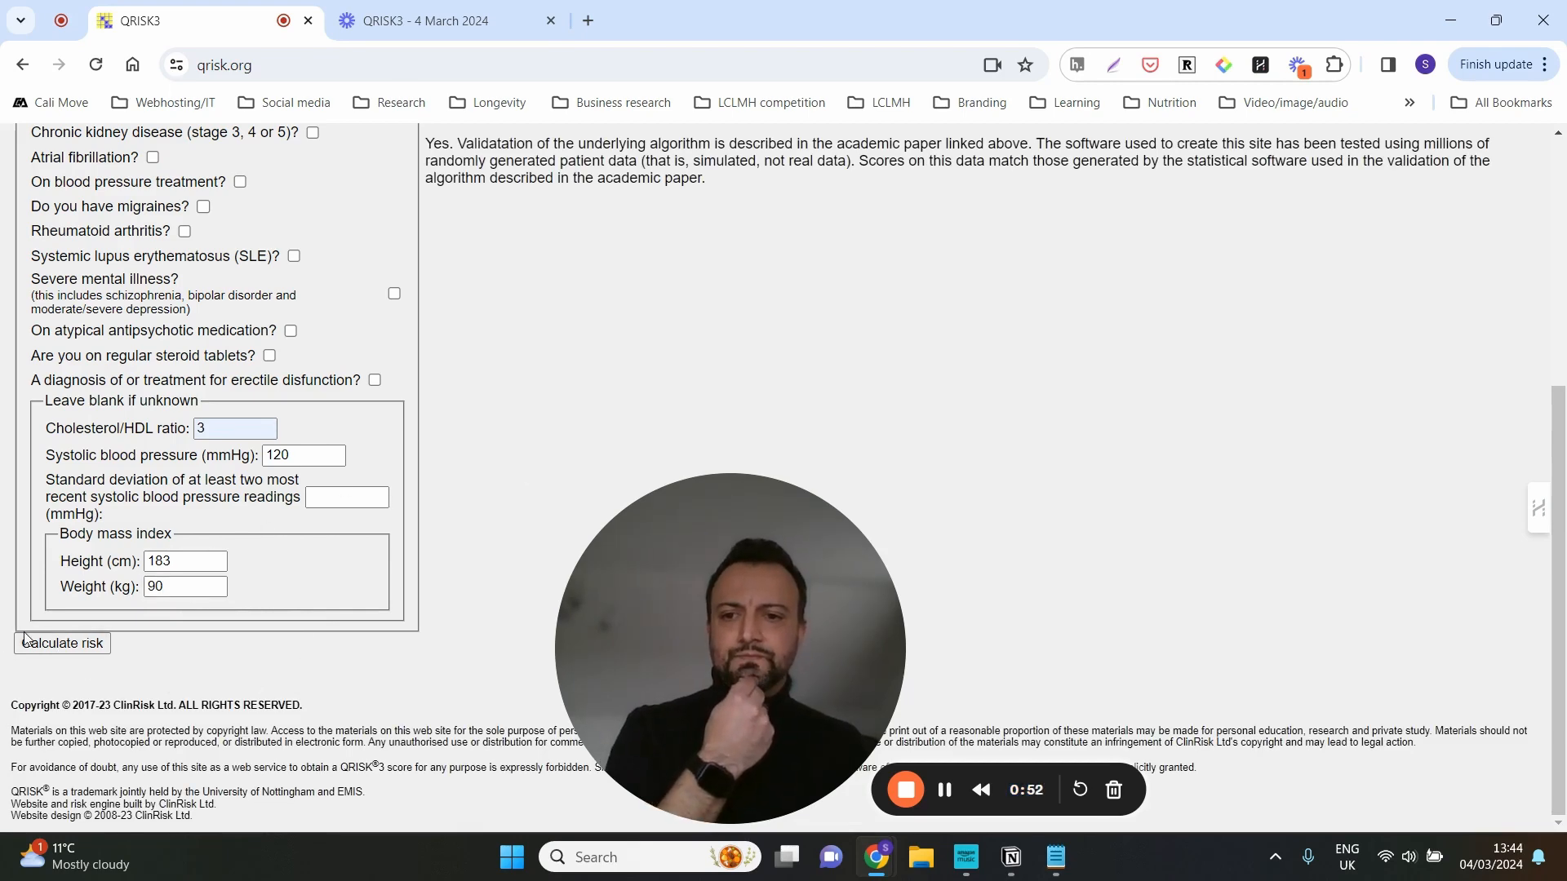
Calculate the risk, showing a 3.2% ten-year risk and BMI 26.87
{"action": "left_click", "coordinate": [62, 643]}
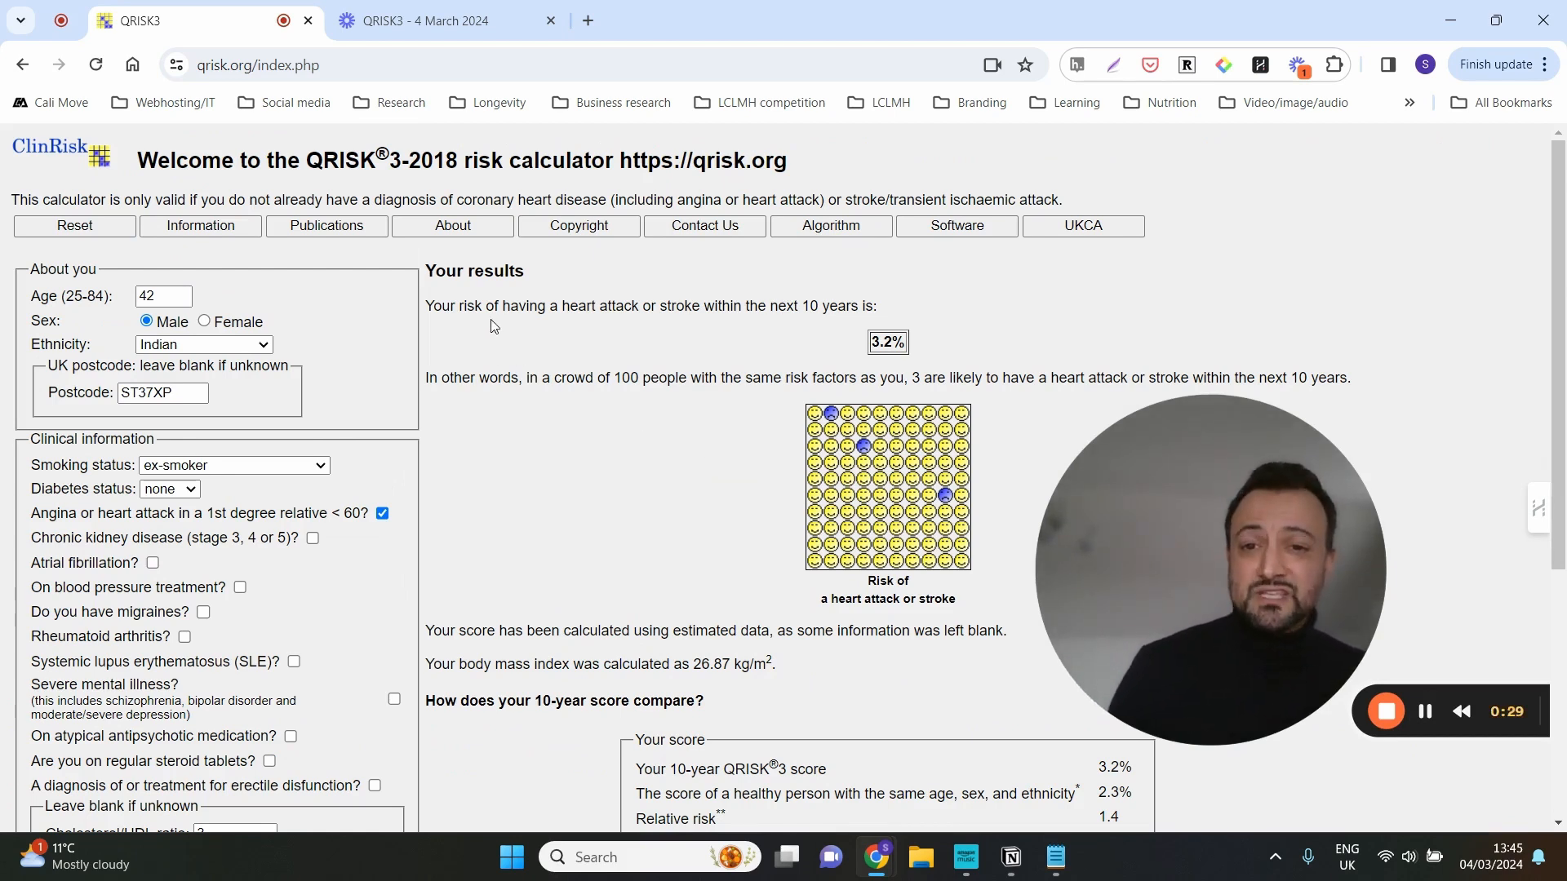
{"action": "mouse_move", "coordinate": [850, 328]}
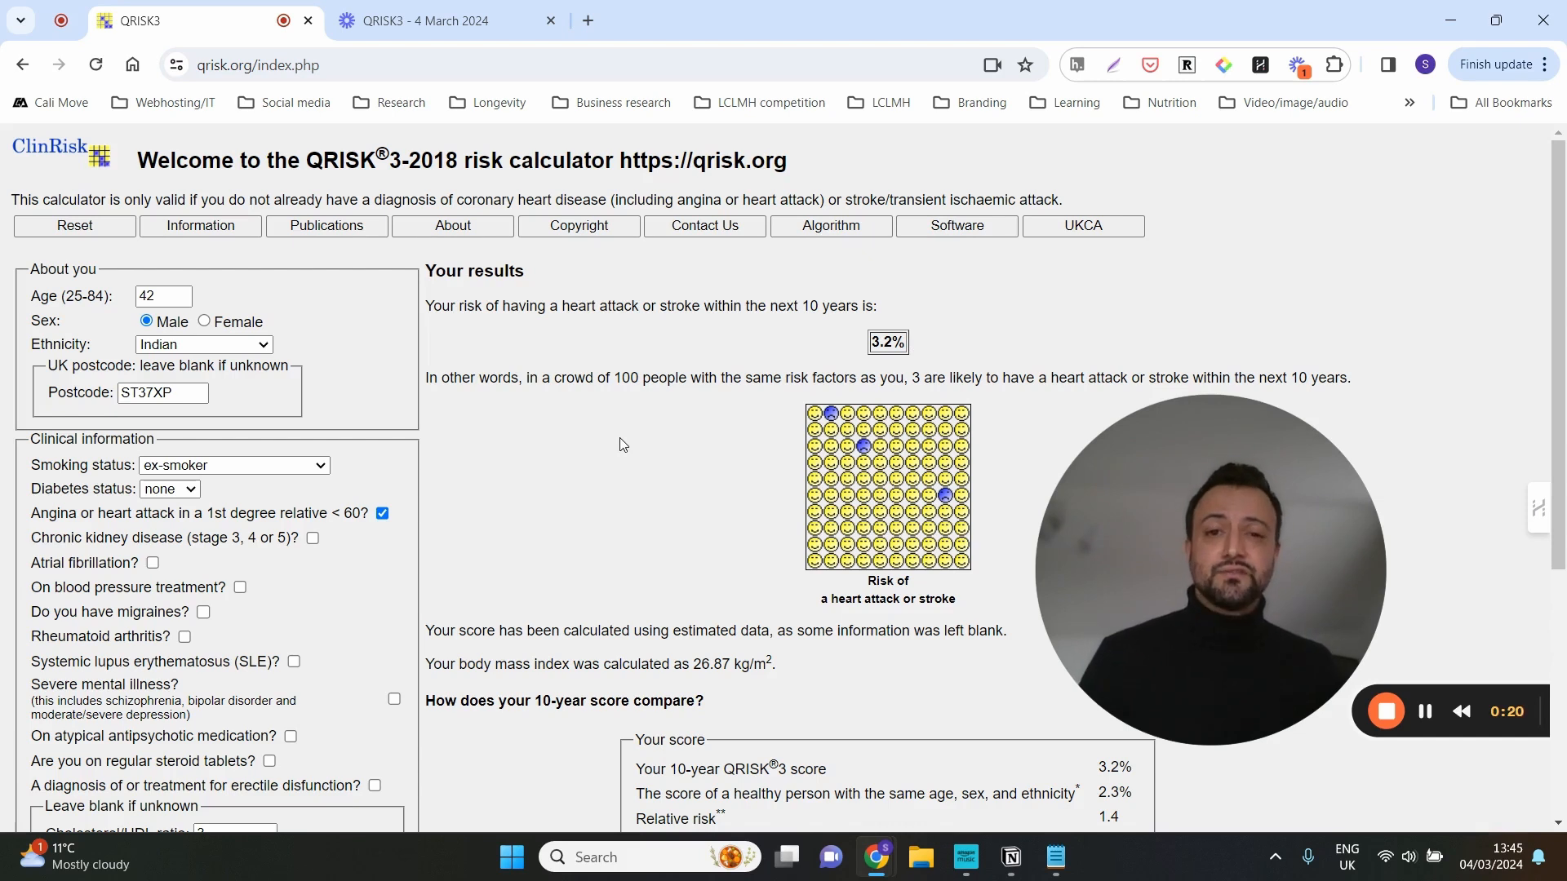
{"action": "mouse_move", "coordinate": [878, 482]}
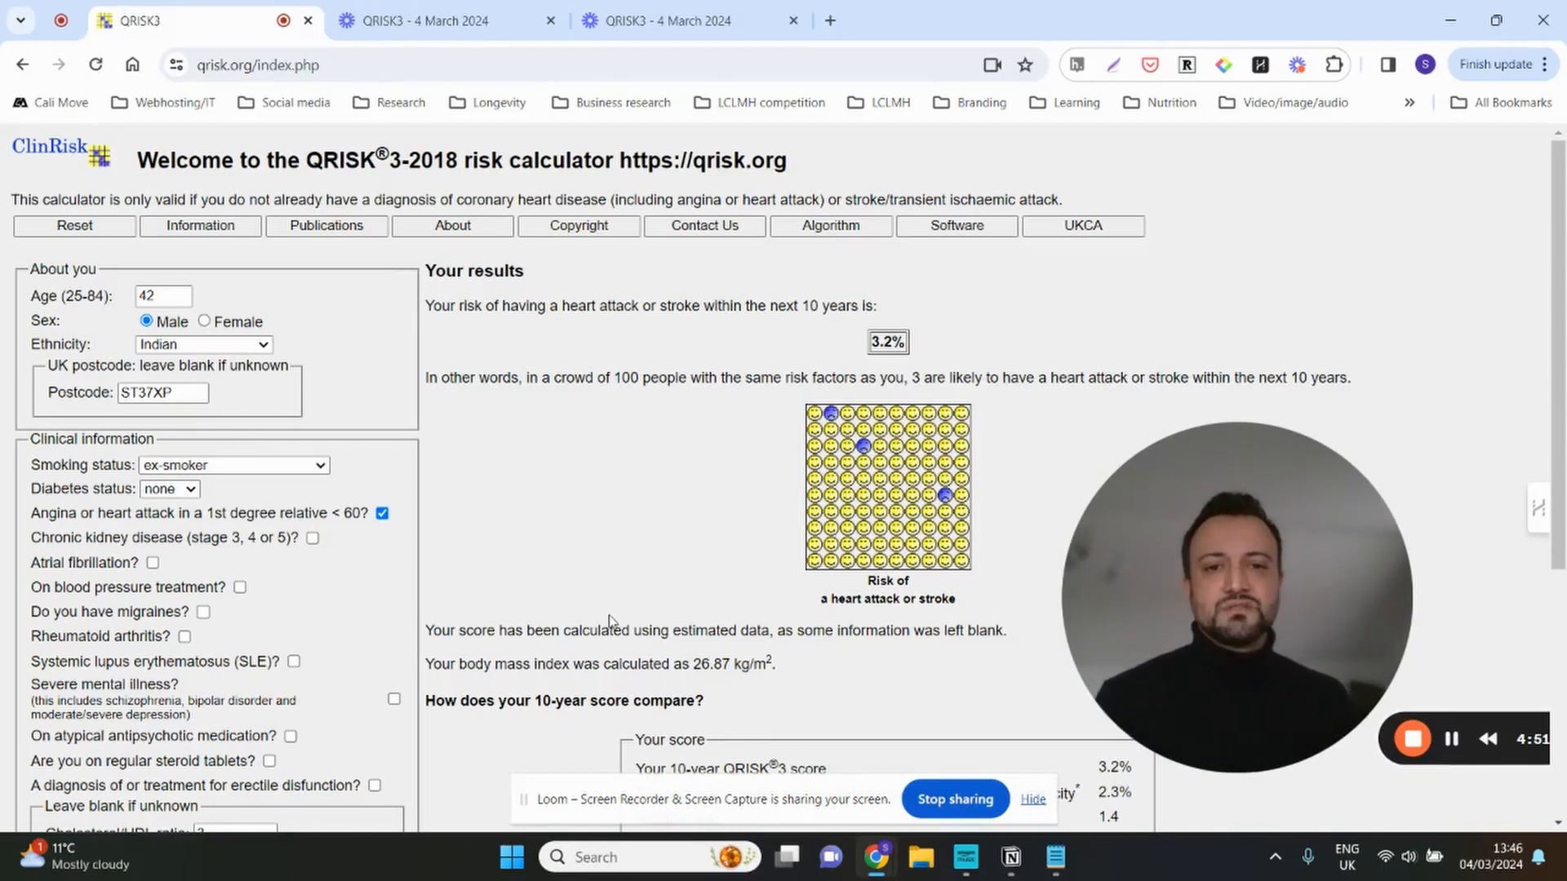
{"action": "scroll", "scroll_direction": "down", "scroll_amount": 3}
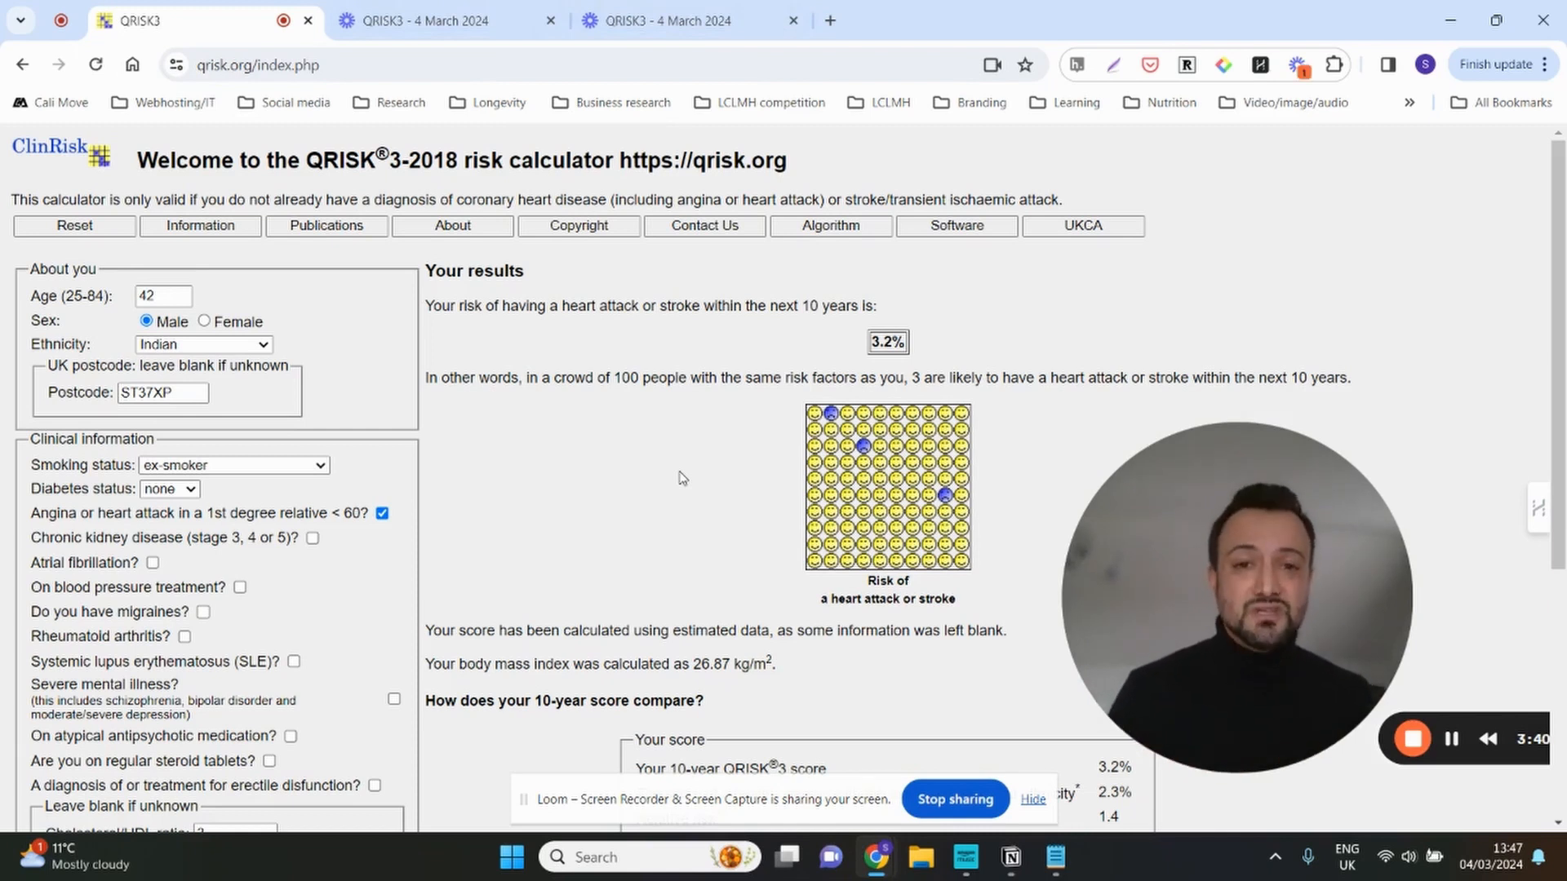
{"action": "mouse_move", "coordinate": [559, 415]}
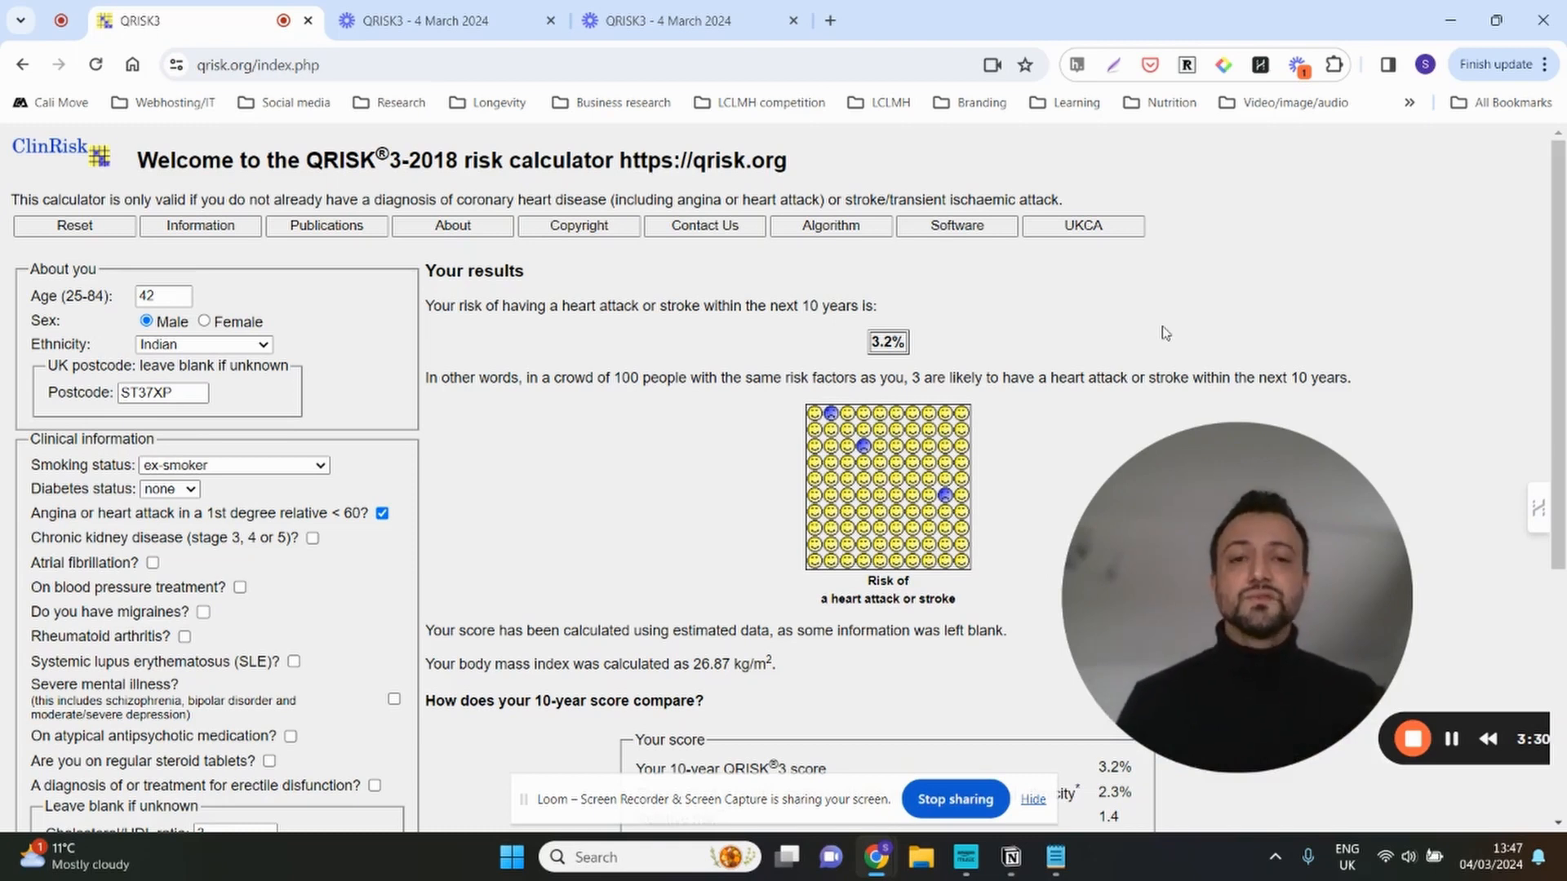
{"action": "mouse_move", "coordinate": [1171, 266]}
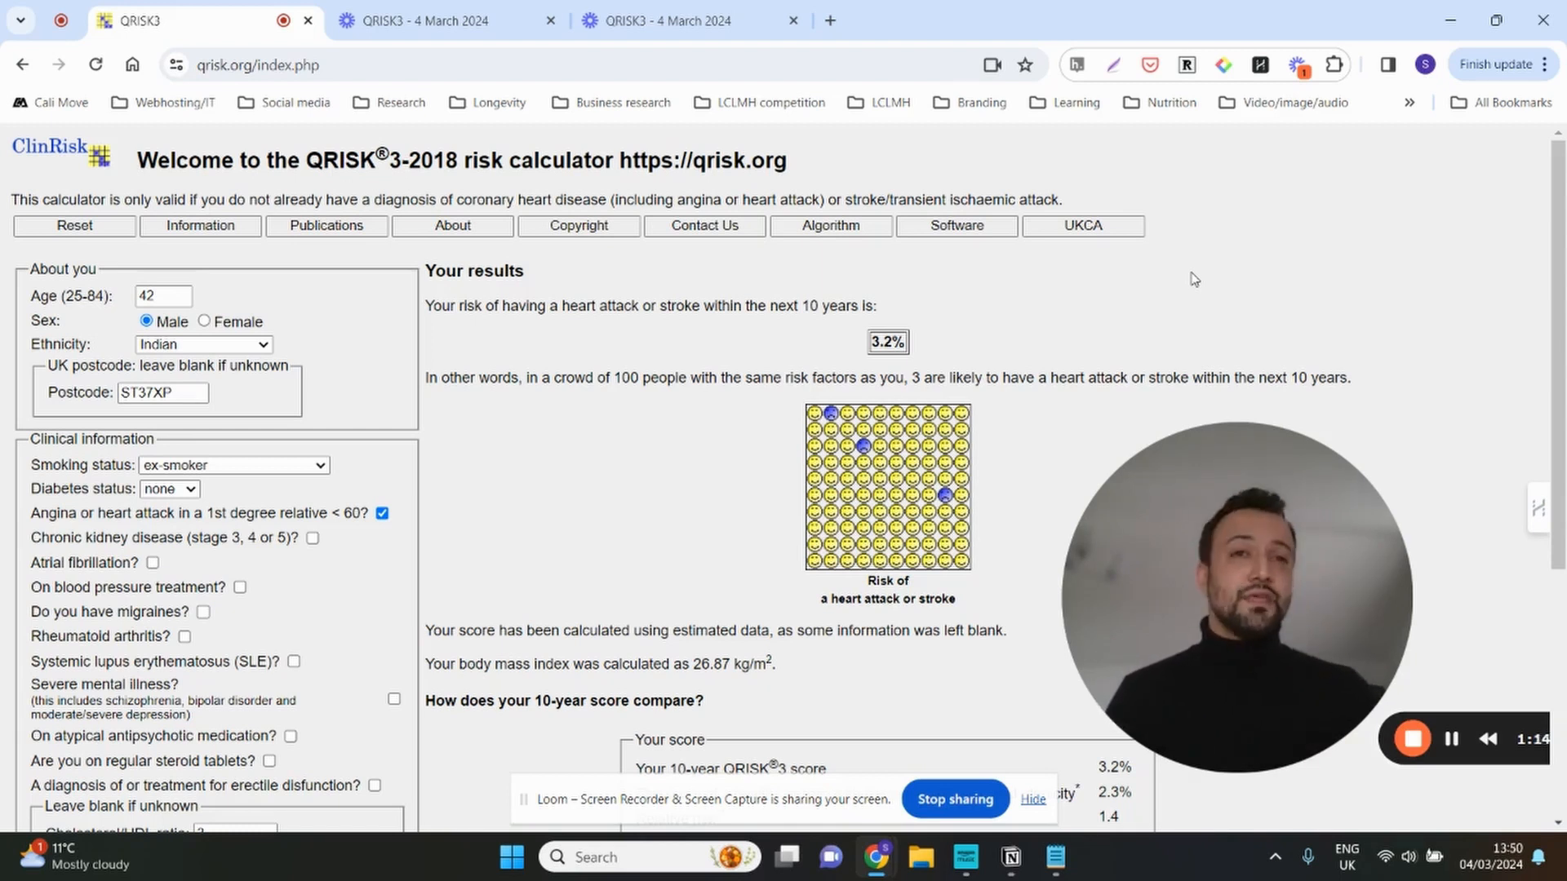
{"action": "mouse_move", "coordinate": [1436, 469]}
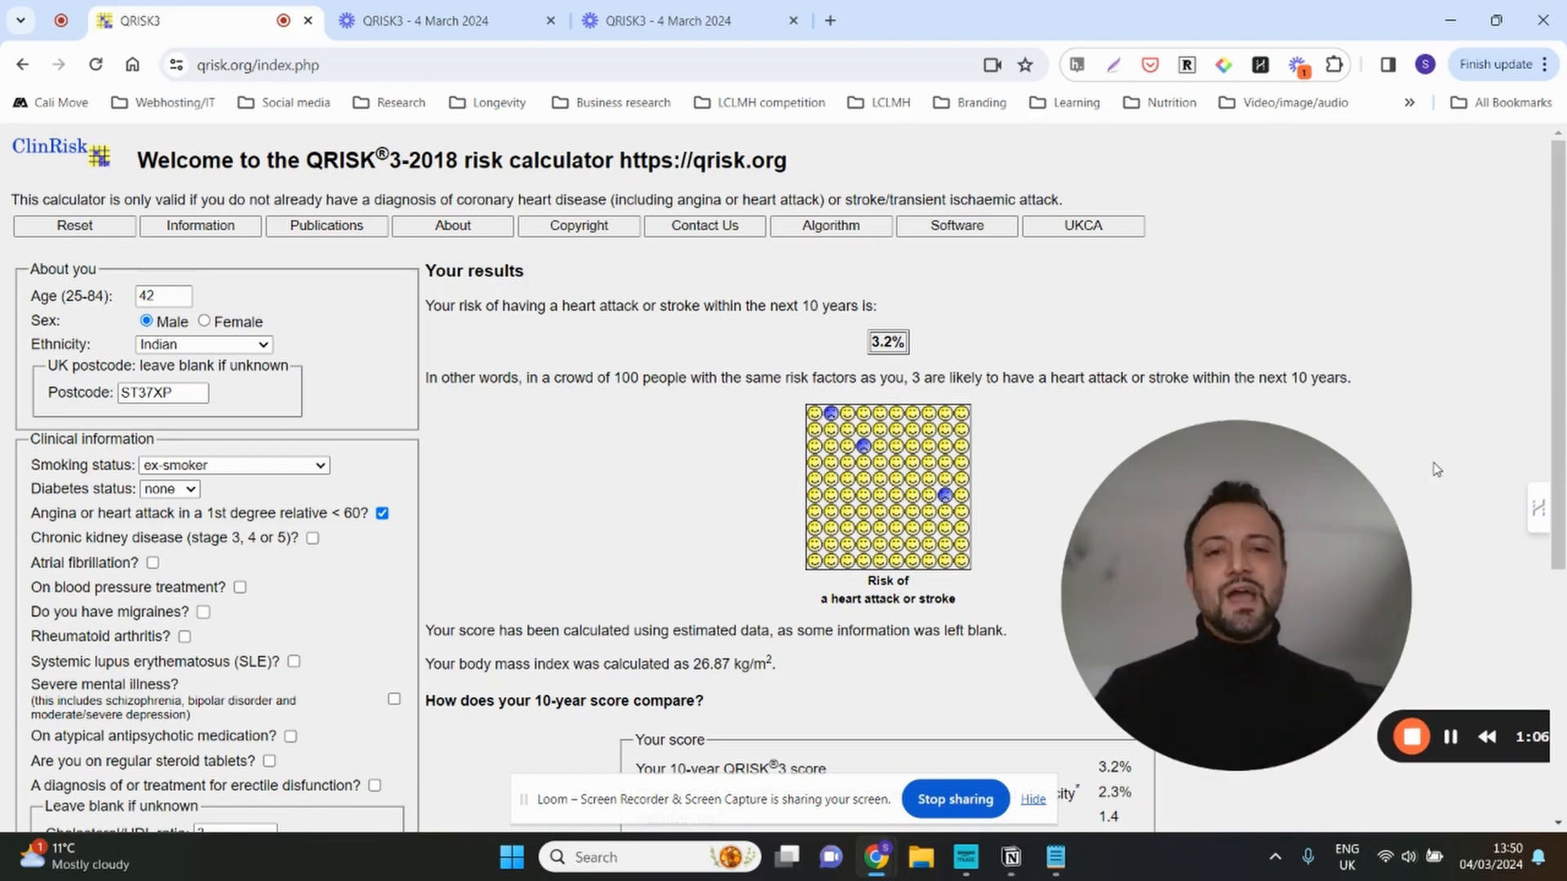